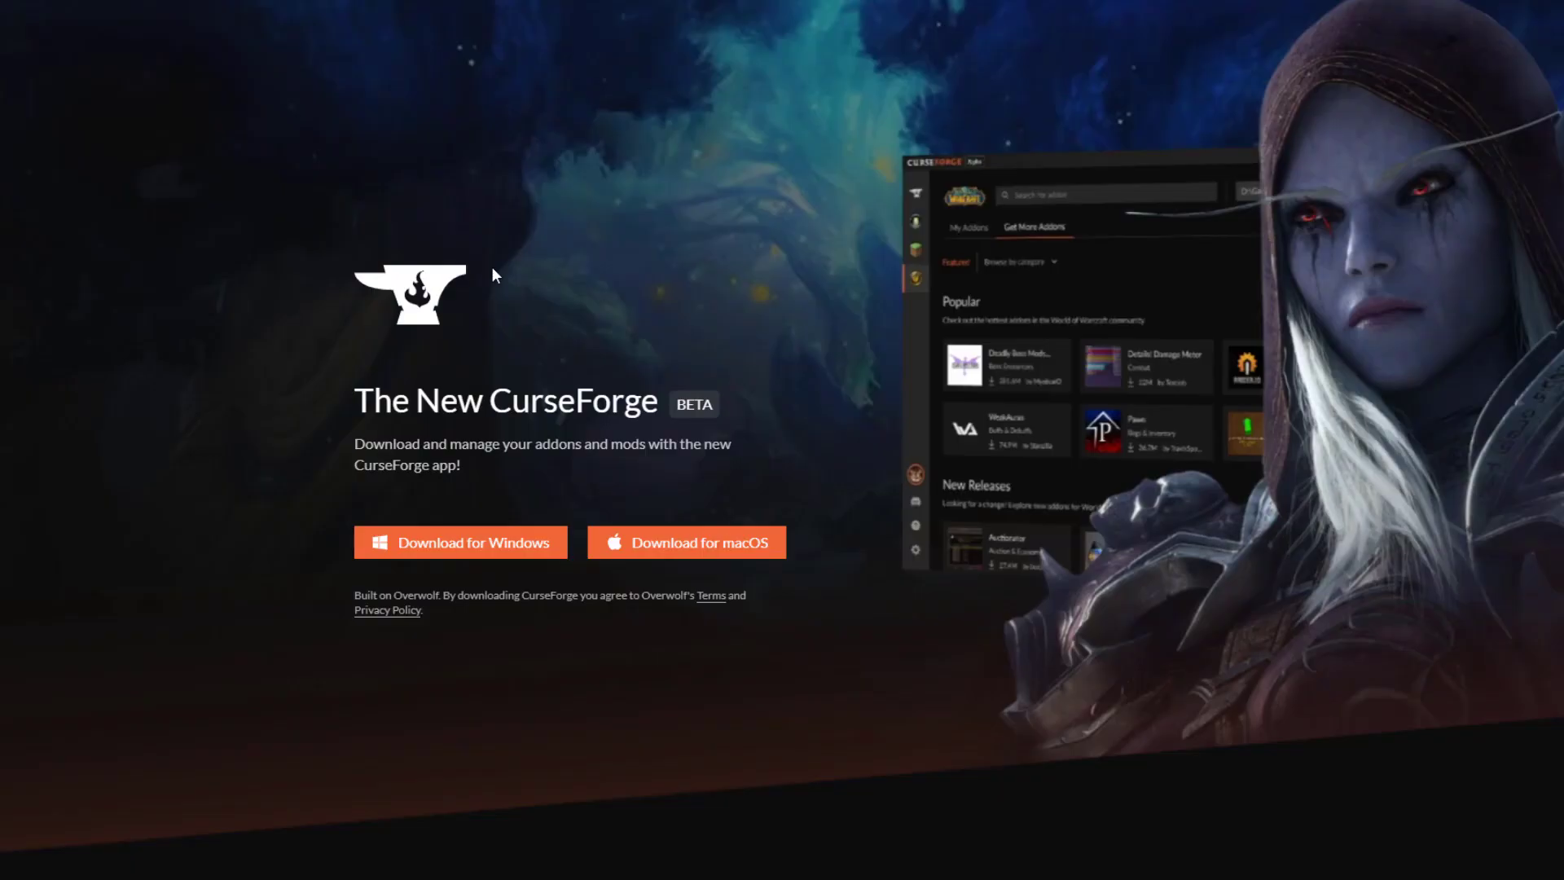
{"action": "mouse_move", "coordinate": [582, 436]}
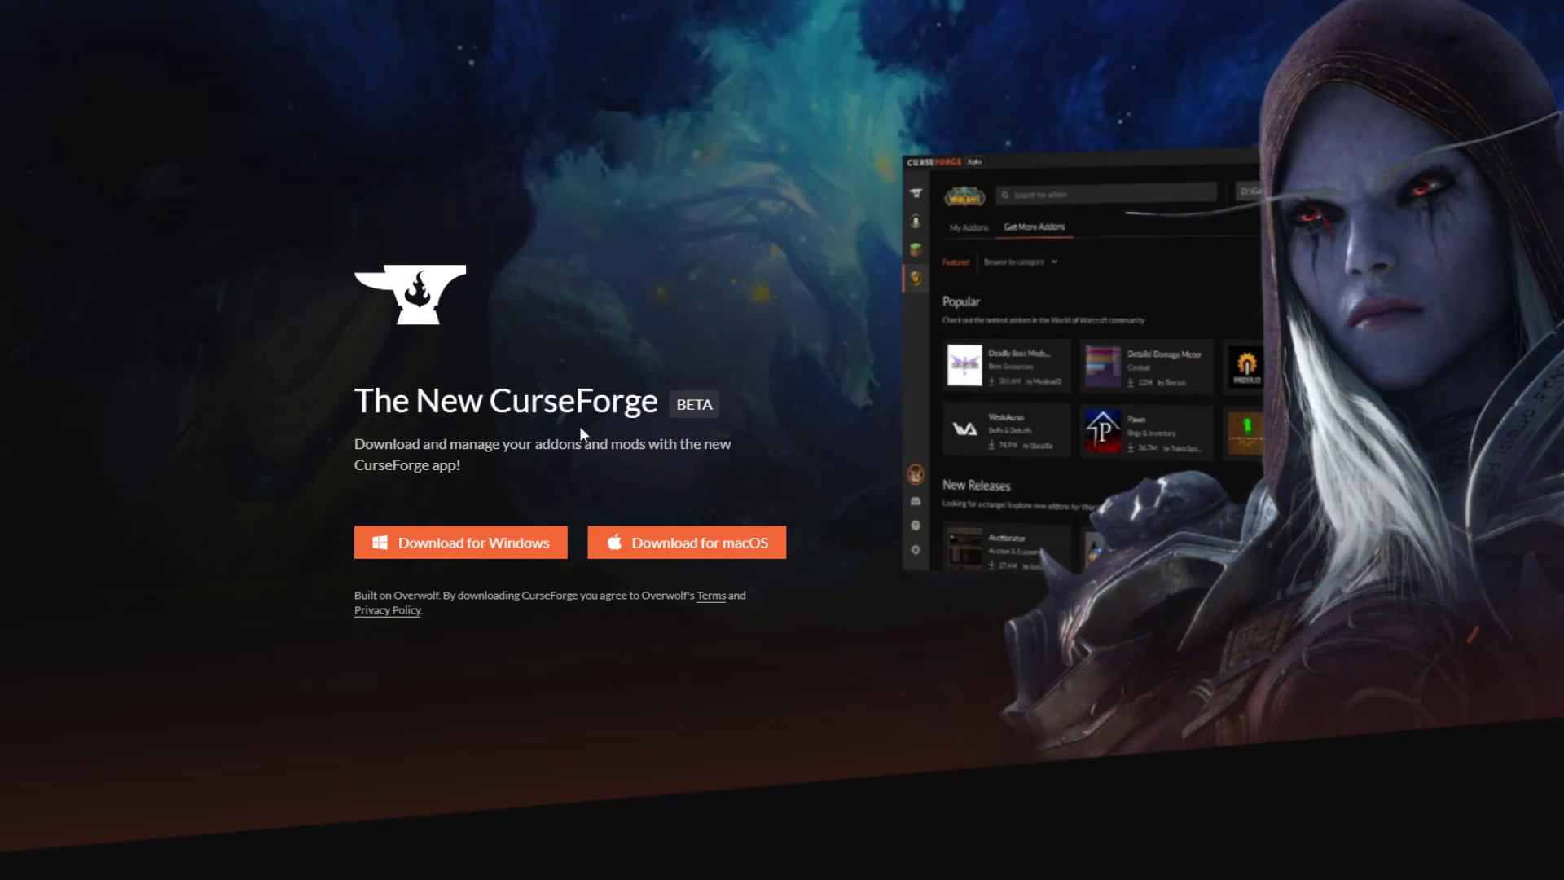
{"action": "mouse_move", "coordinate": [710, 353]}
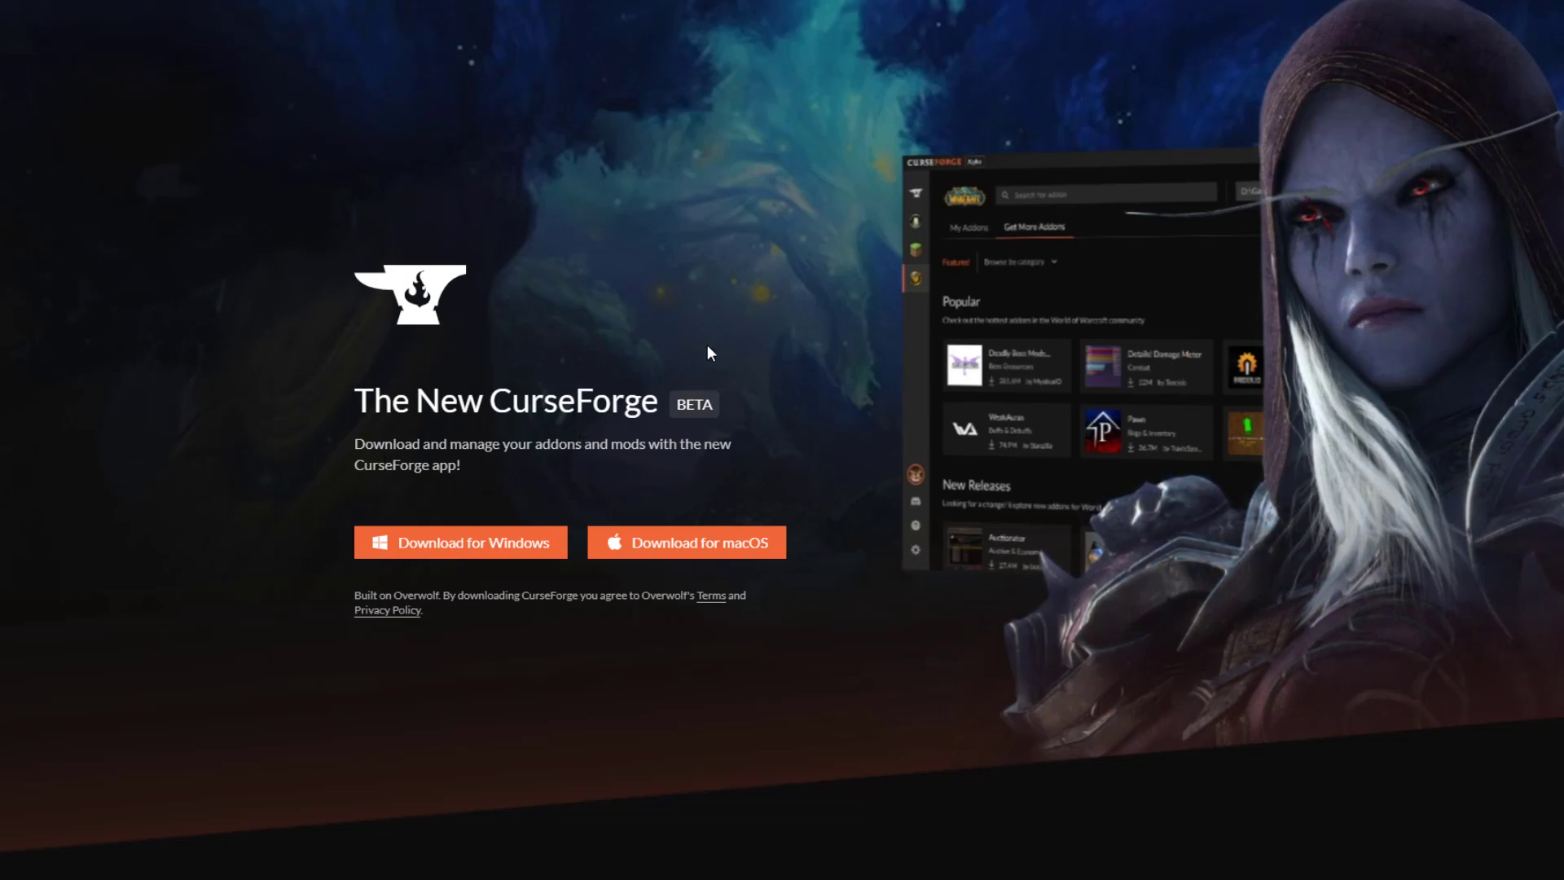
Download CurseForge, browse Minecraft modpacks, and install The Pixelmon Modpack
{"action": "left_click", "coordinate": [461, 541]}
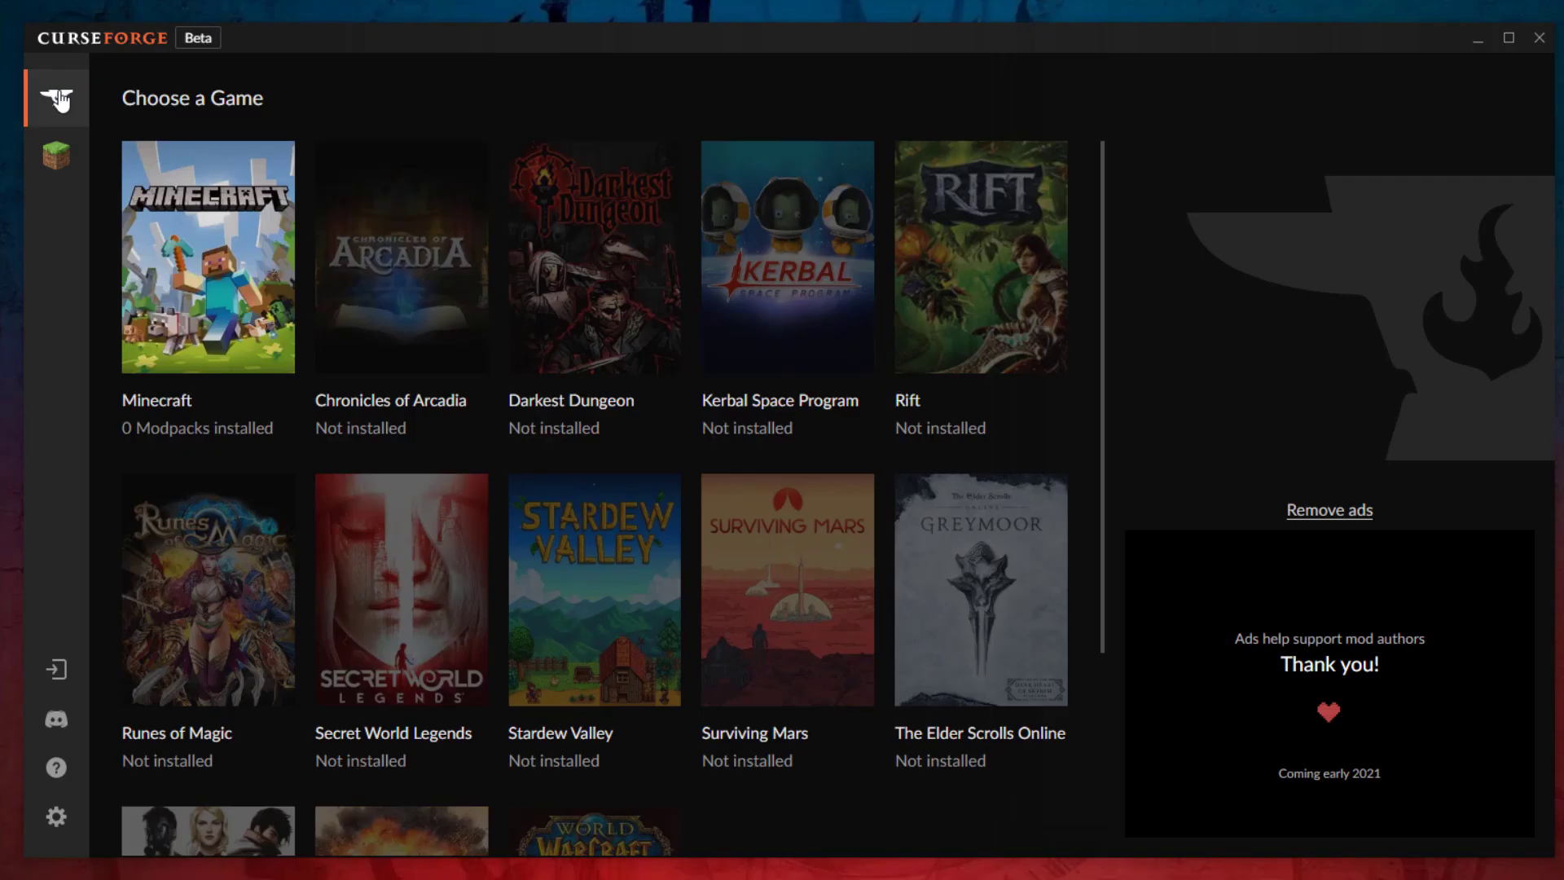
{"action": "mouse_move", "coordinate": [1499, 77]}
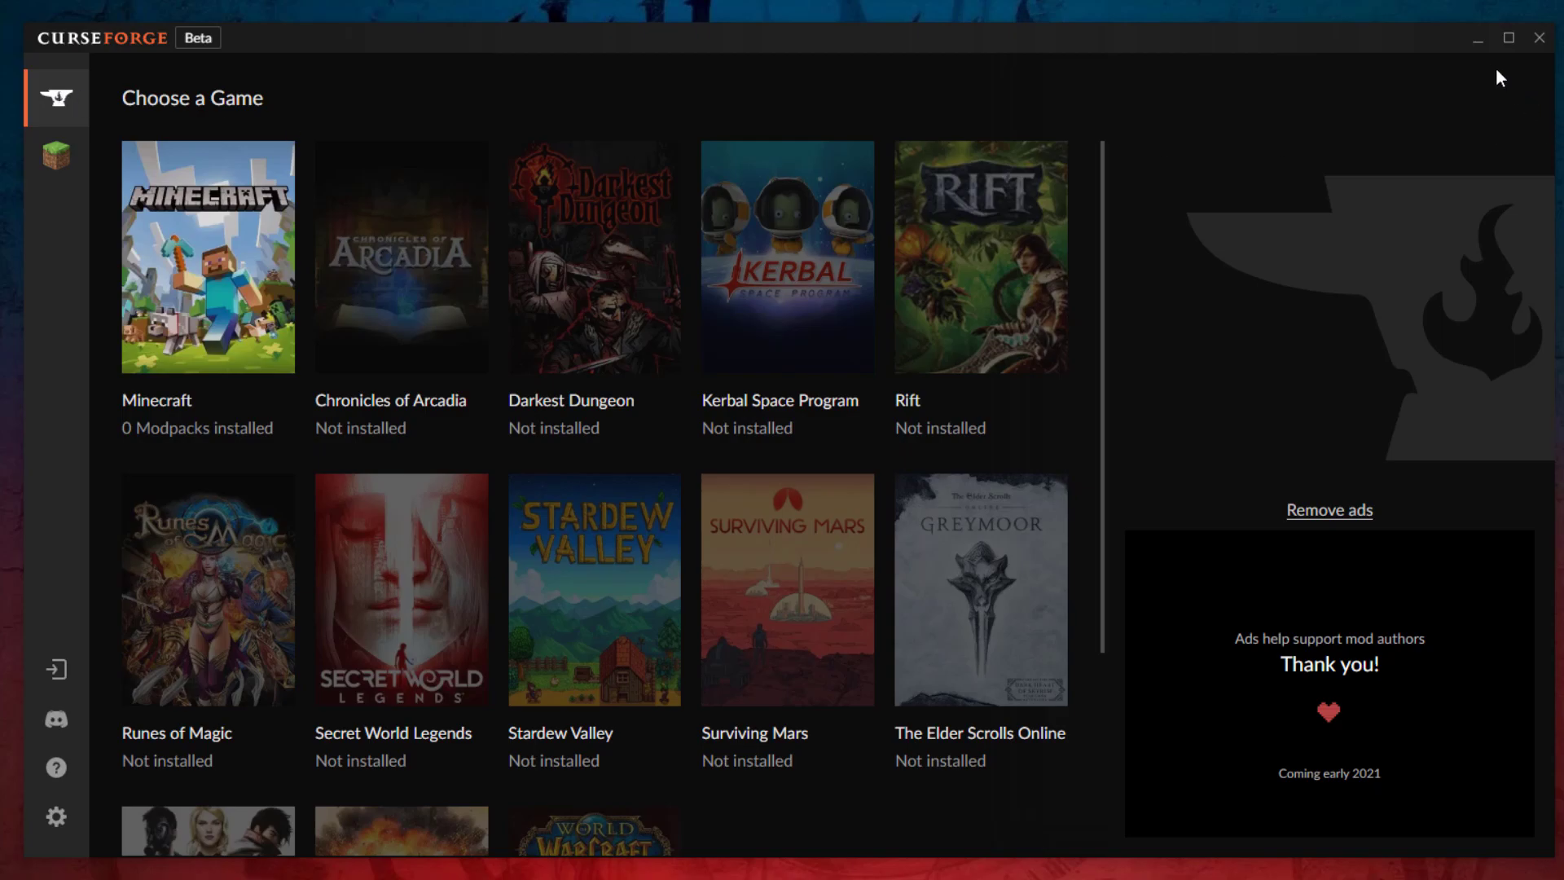
{"action": "mouse_move", "coordinate": [211, 275]}
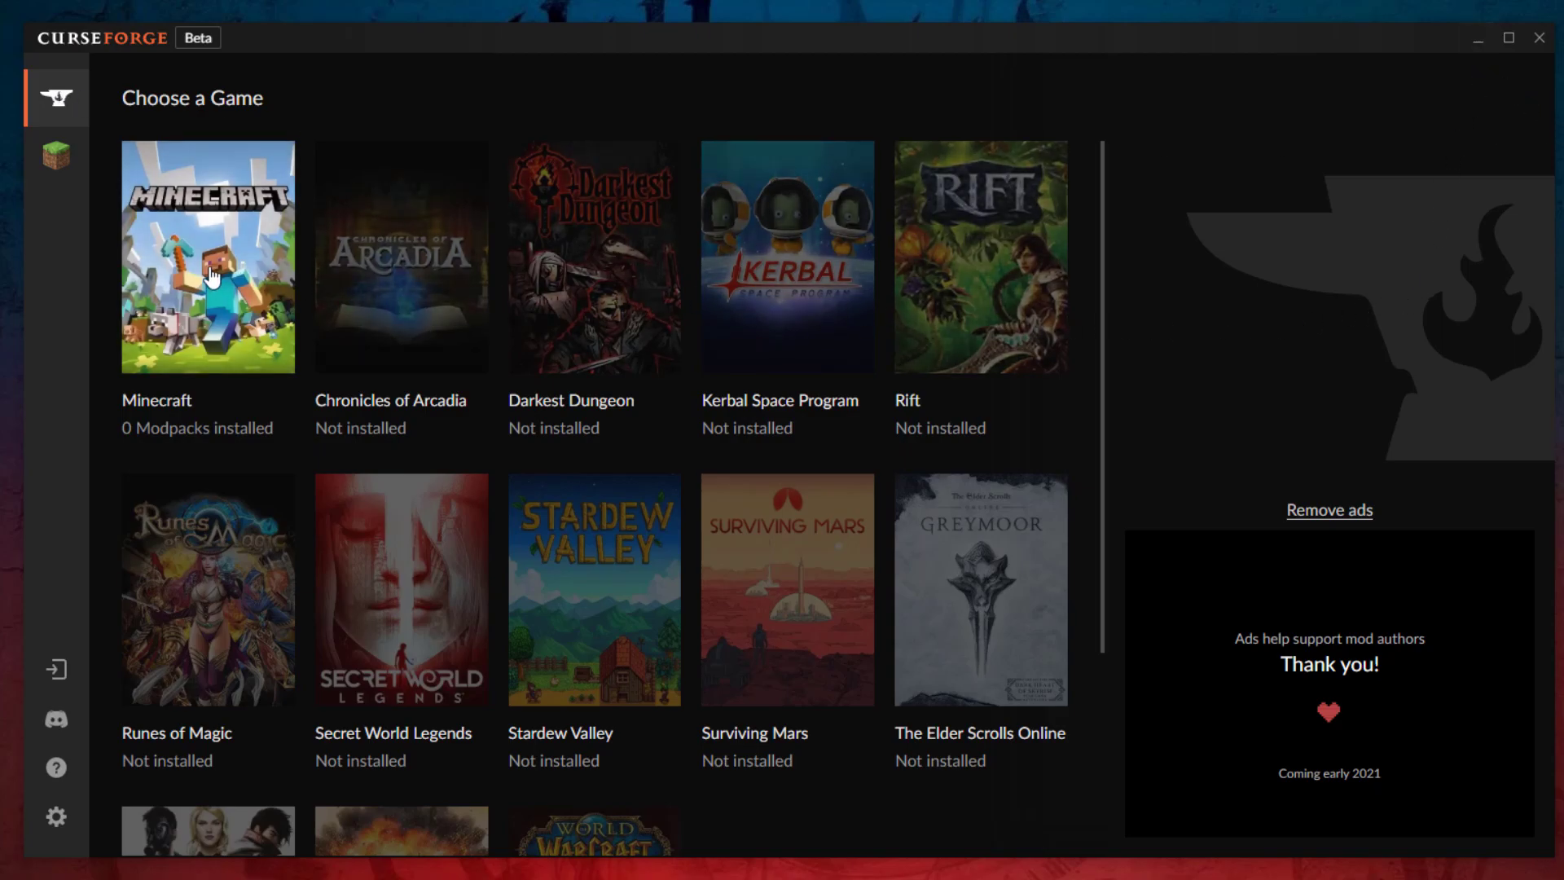
{"action": "left_click", "coordinate": [208, 265]}
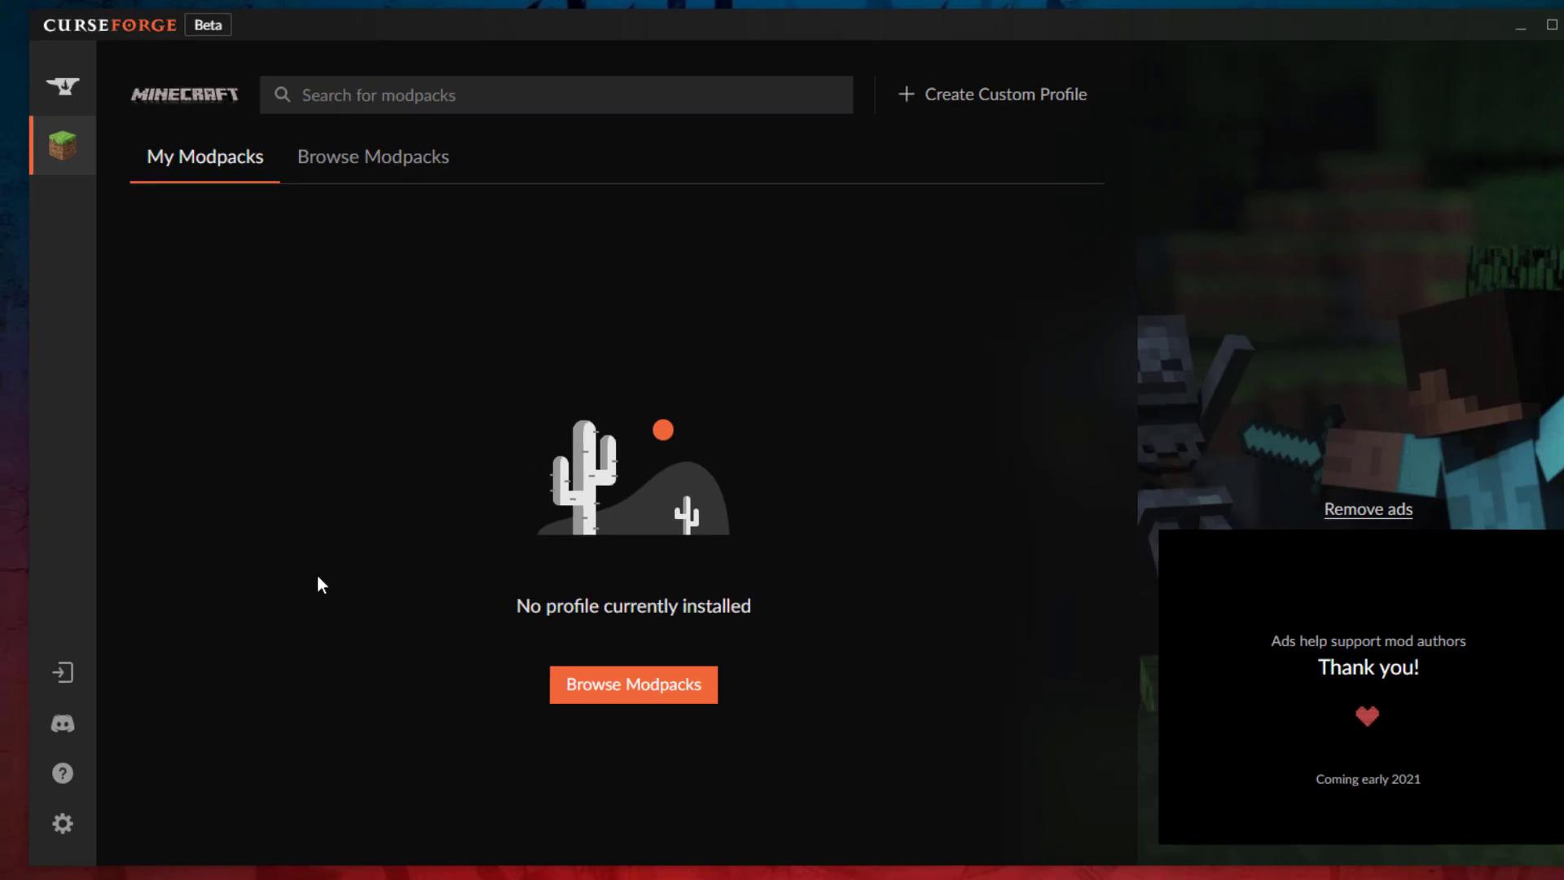
{"action": "mouse_move", "coordinate": [611, 738]}
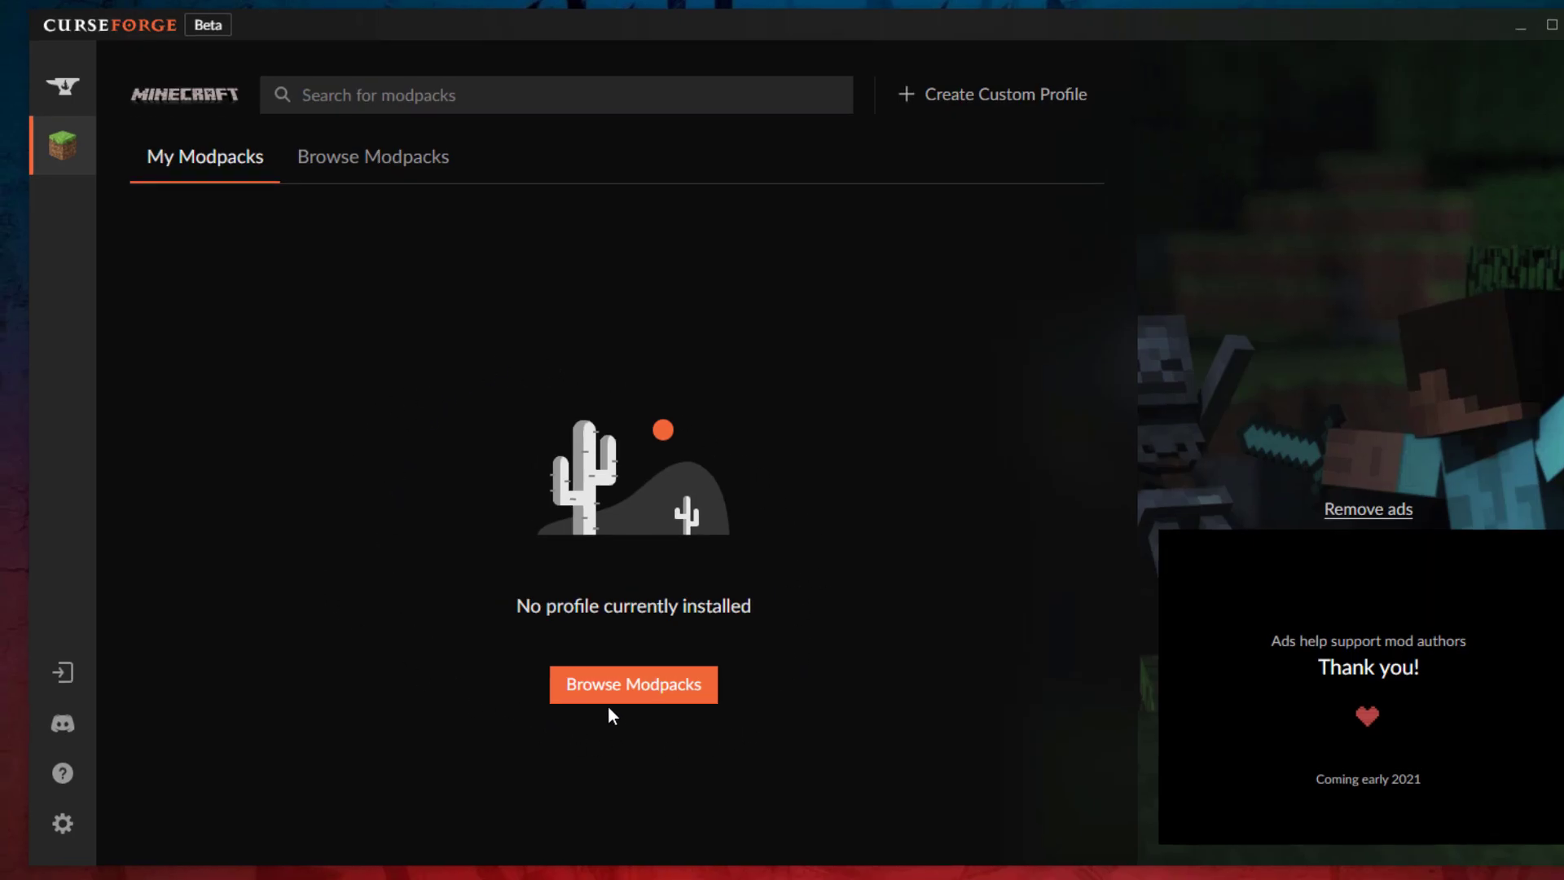
{"action": "left_click", "coordinate": [634, 684]}
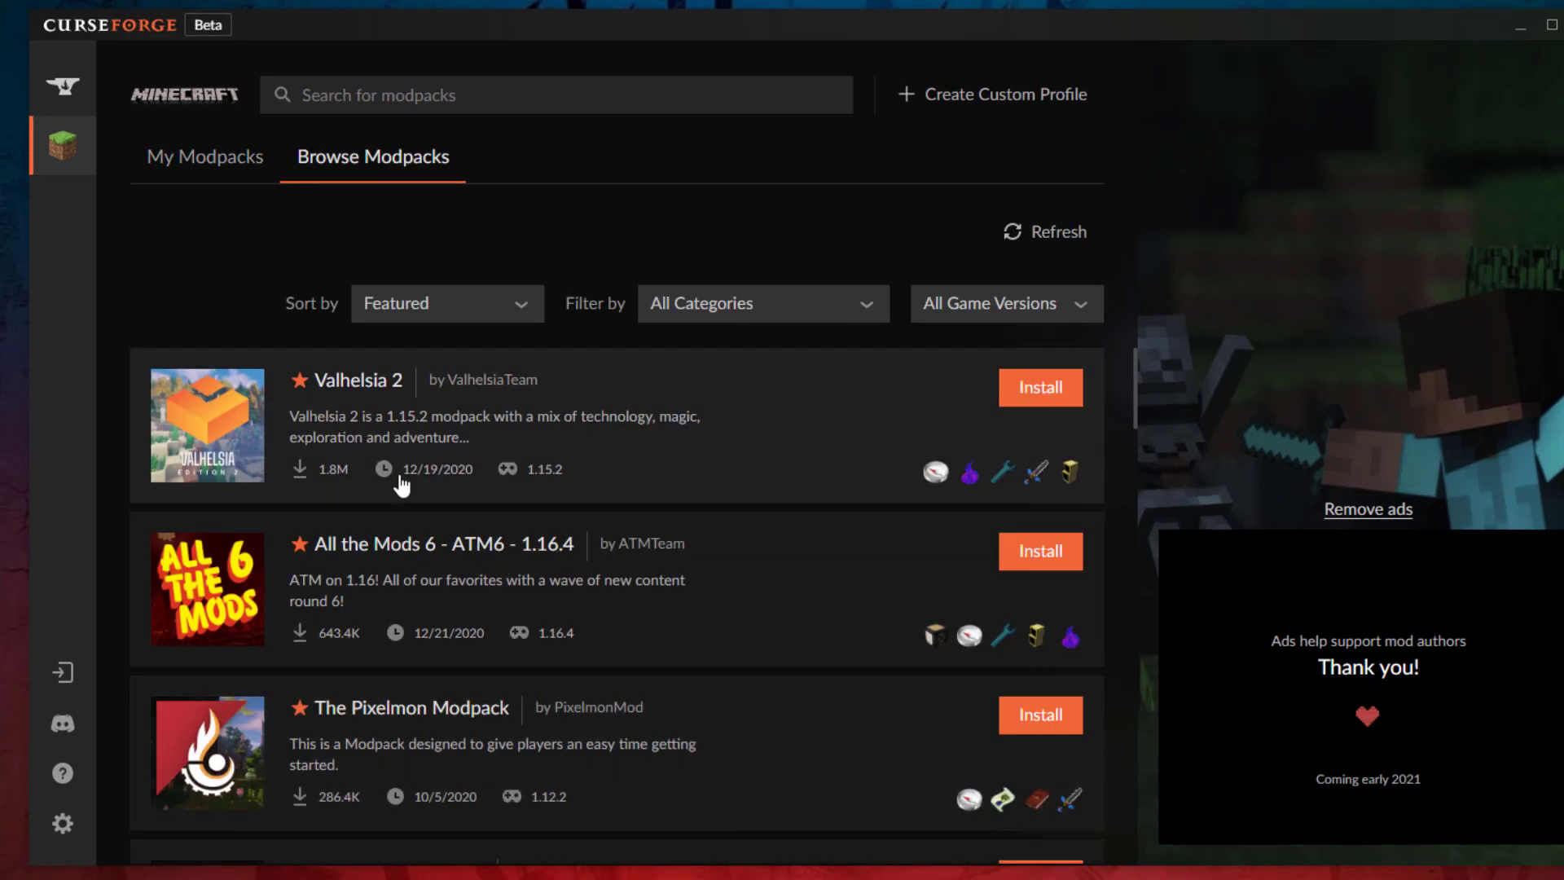
{"action": "scroll", "scroll_direction": "down", "scroll_amount": 3}
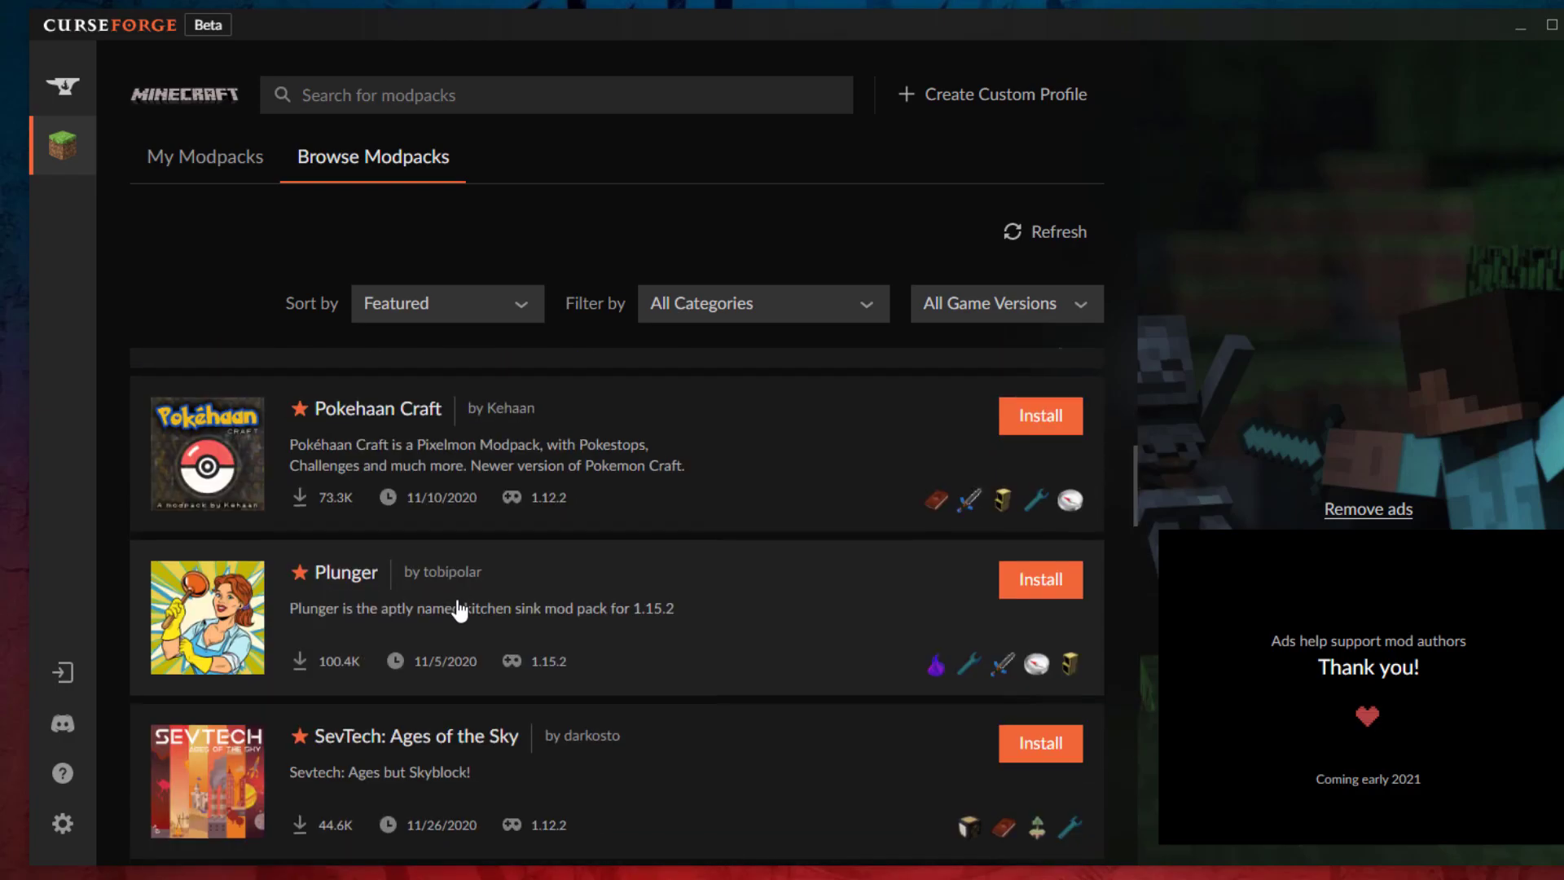
{"action": "left_click", "coordinate": [447, 303]}
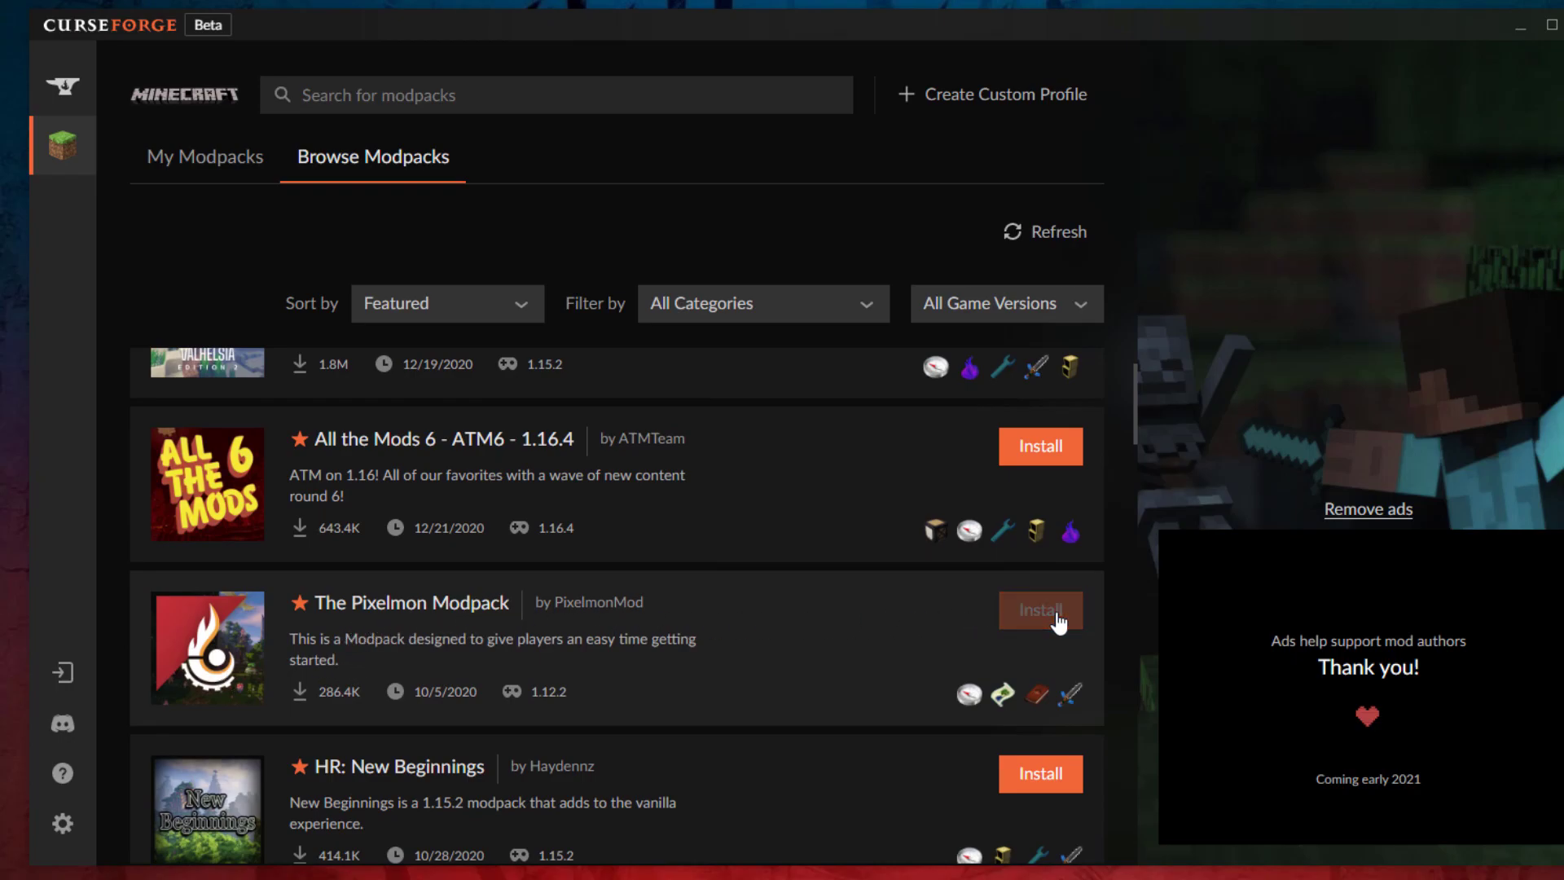
{"action": "left_click", "coordinate": [1041, 610]}
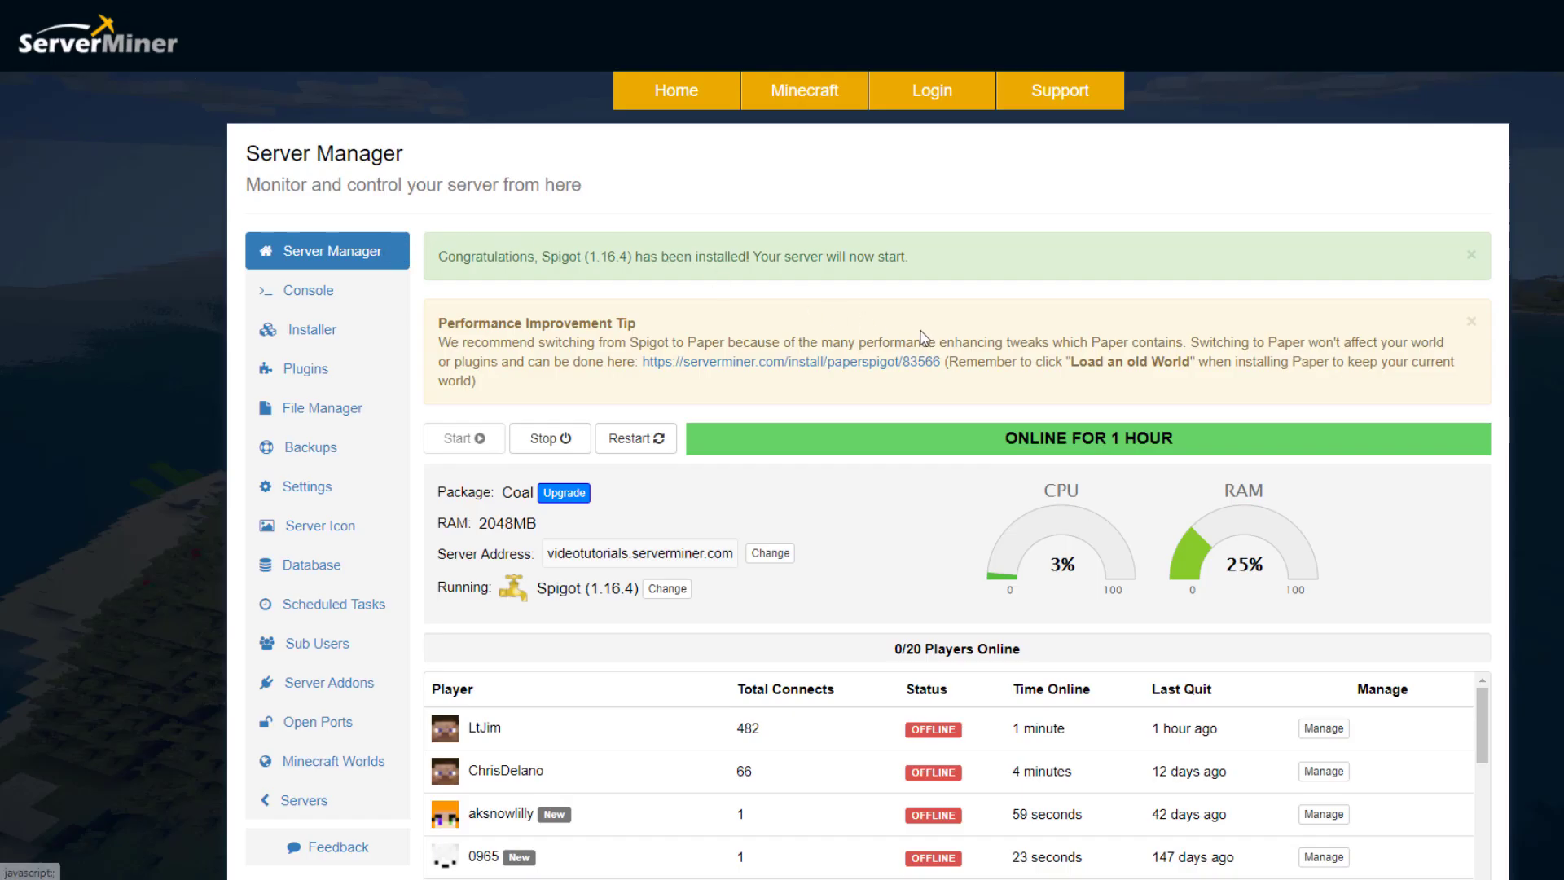
{"action": "mouse_move", "coordinate": [564, 377]}
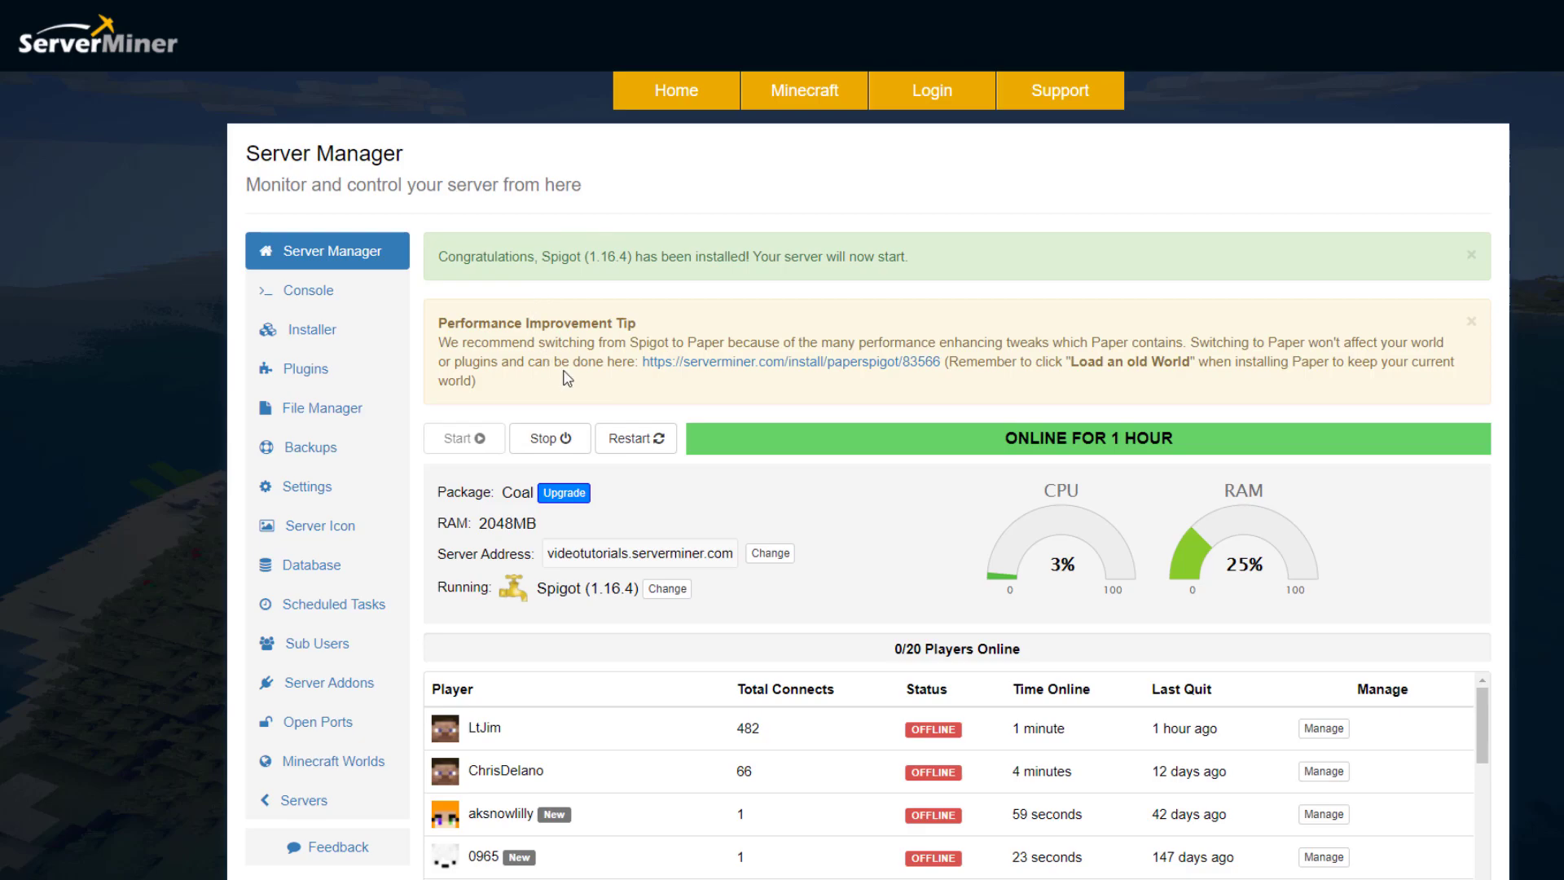
{"action": "mouse_move", "coordinate": [749, 535]}
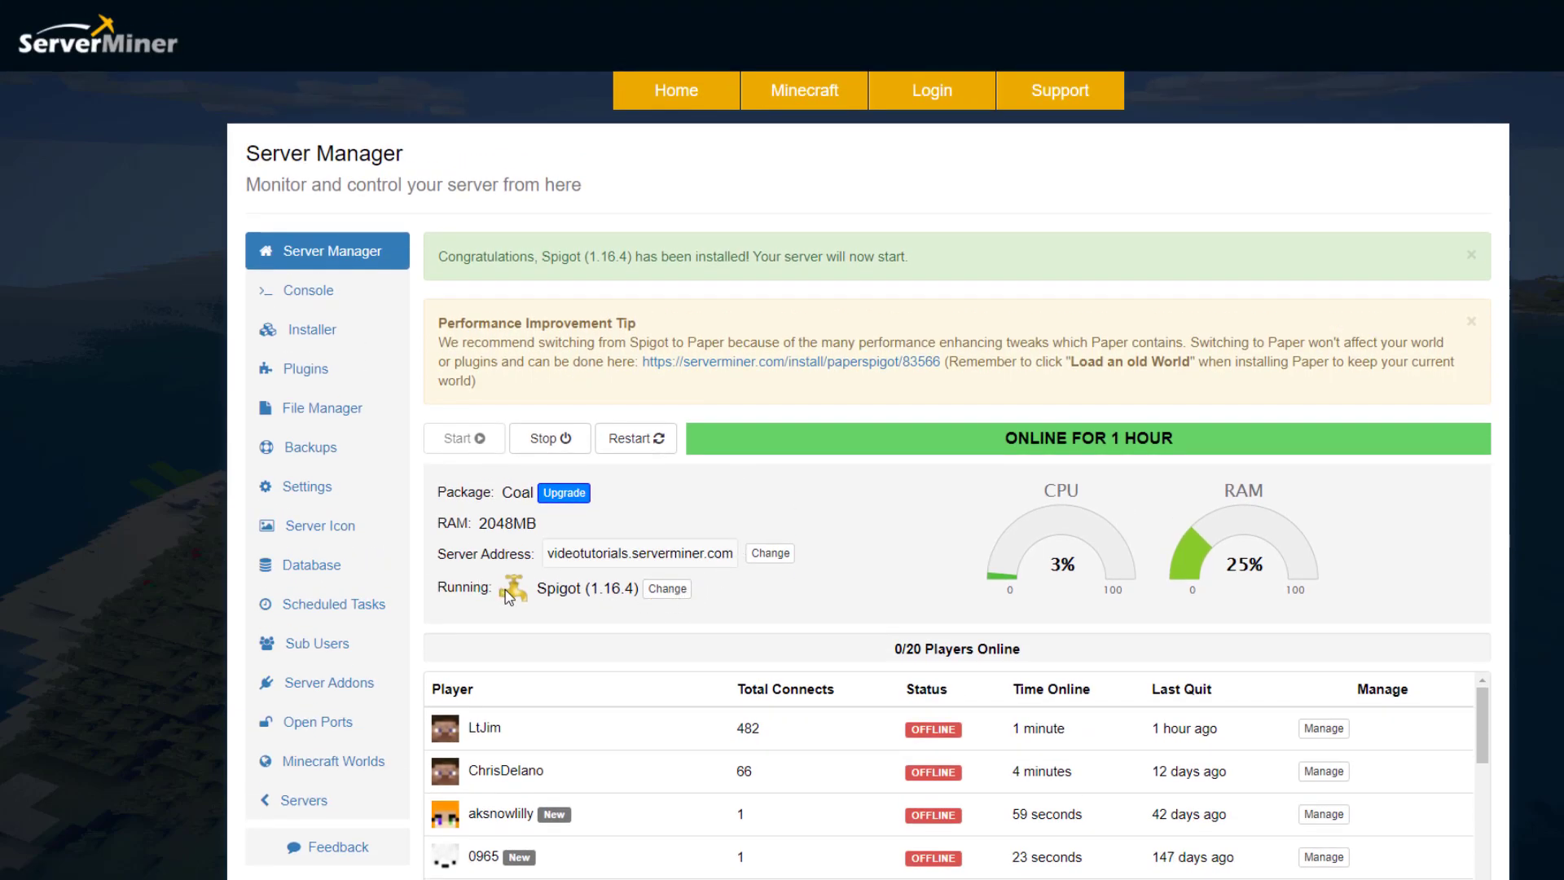
Open the Overwolf CurseForge Modpacks category in ServerMiner's game installer
{"action": "left_click", "coordinate": [312, 329]}
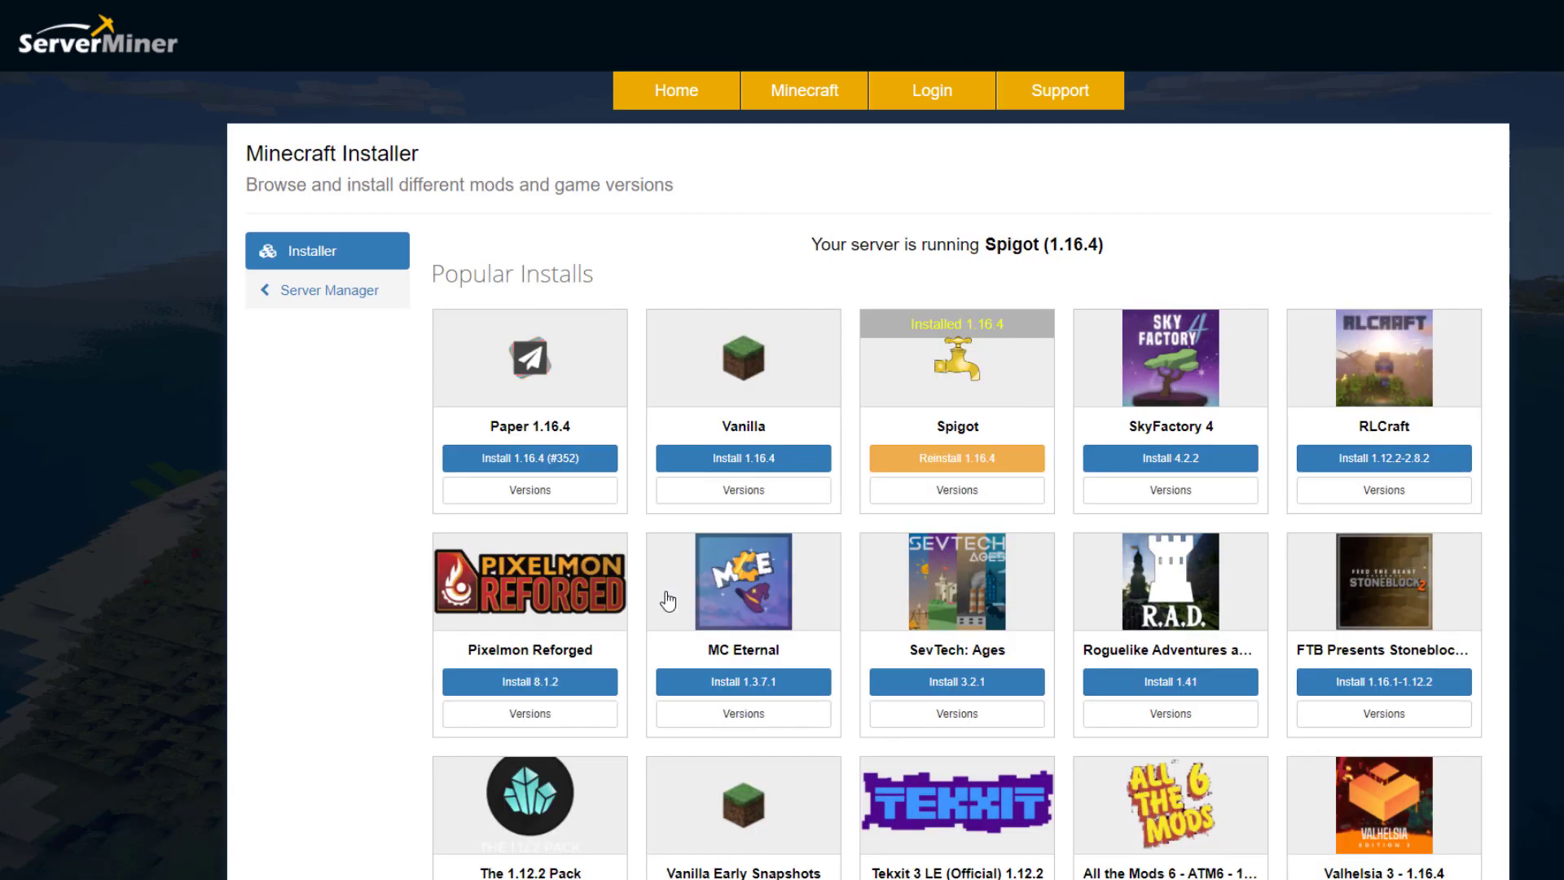
{"action": "scroll", "scroll_direction": "down", "scroll_amount": 3}
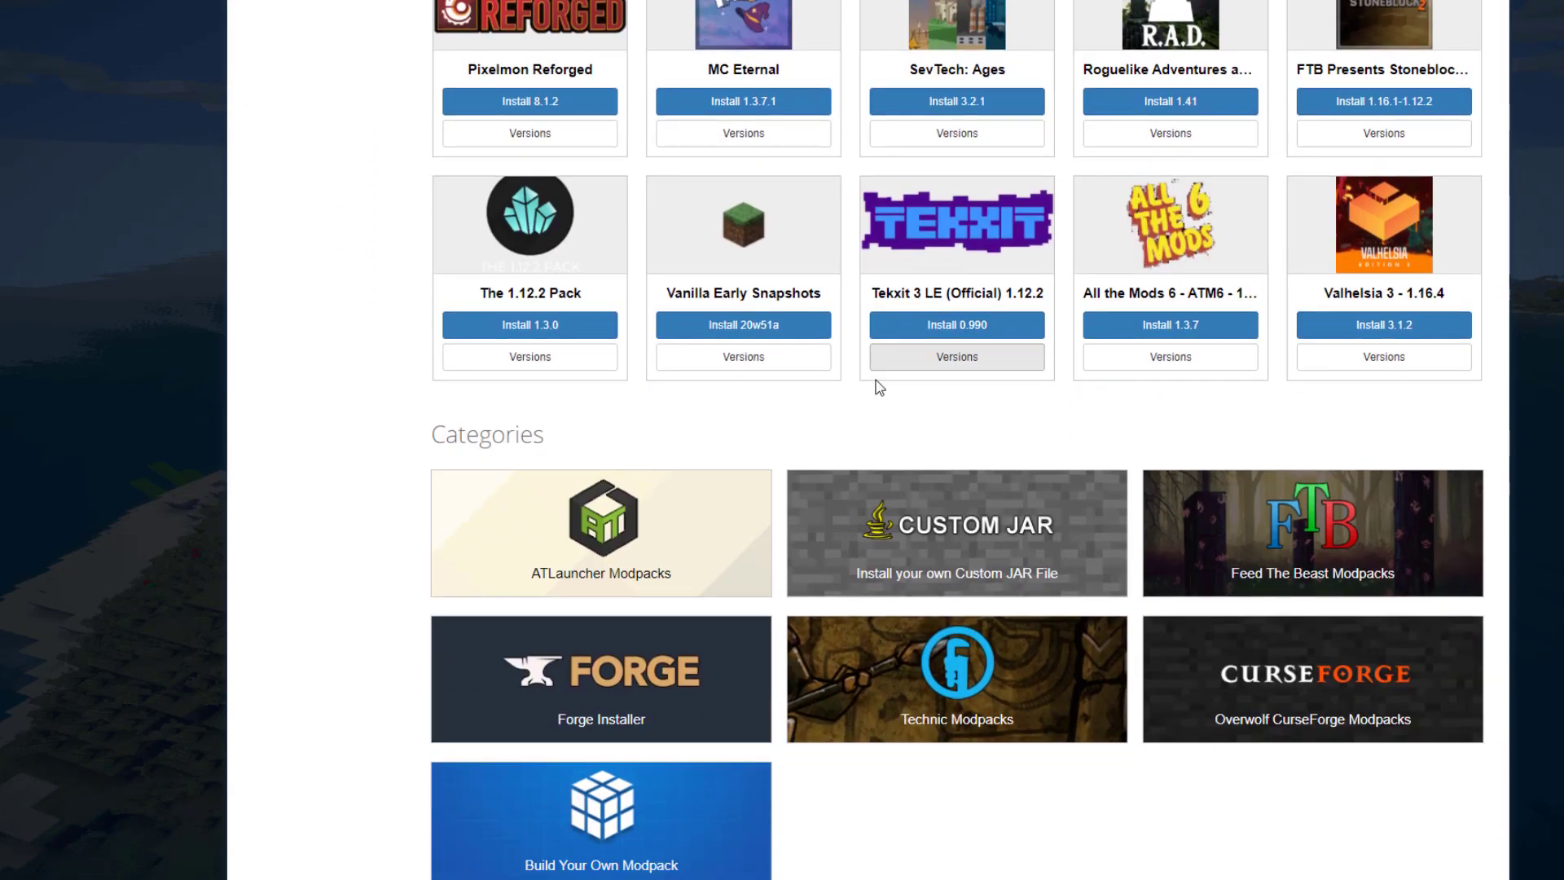
{"action": "scroll", "scroll_direction": "down", "scroll_amount": 3}
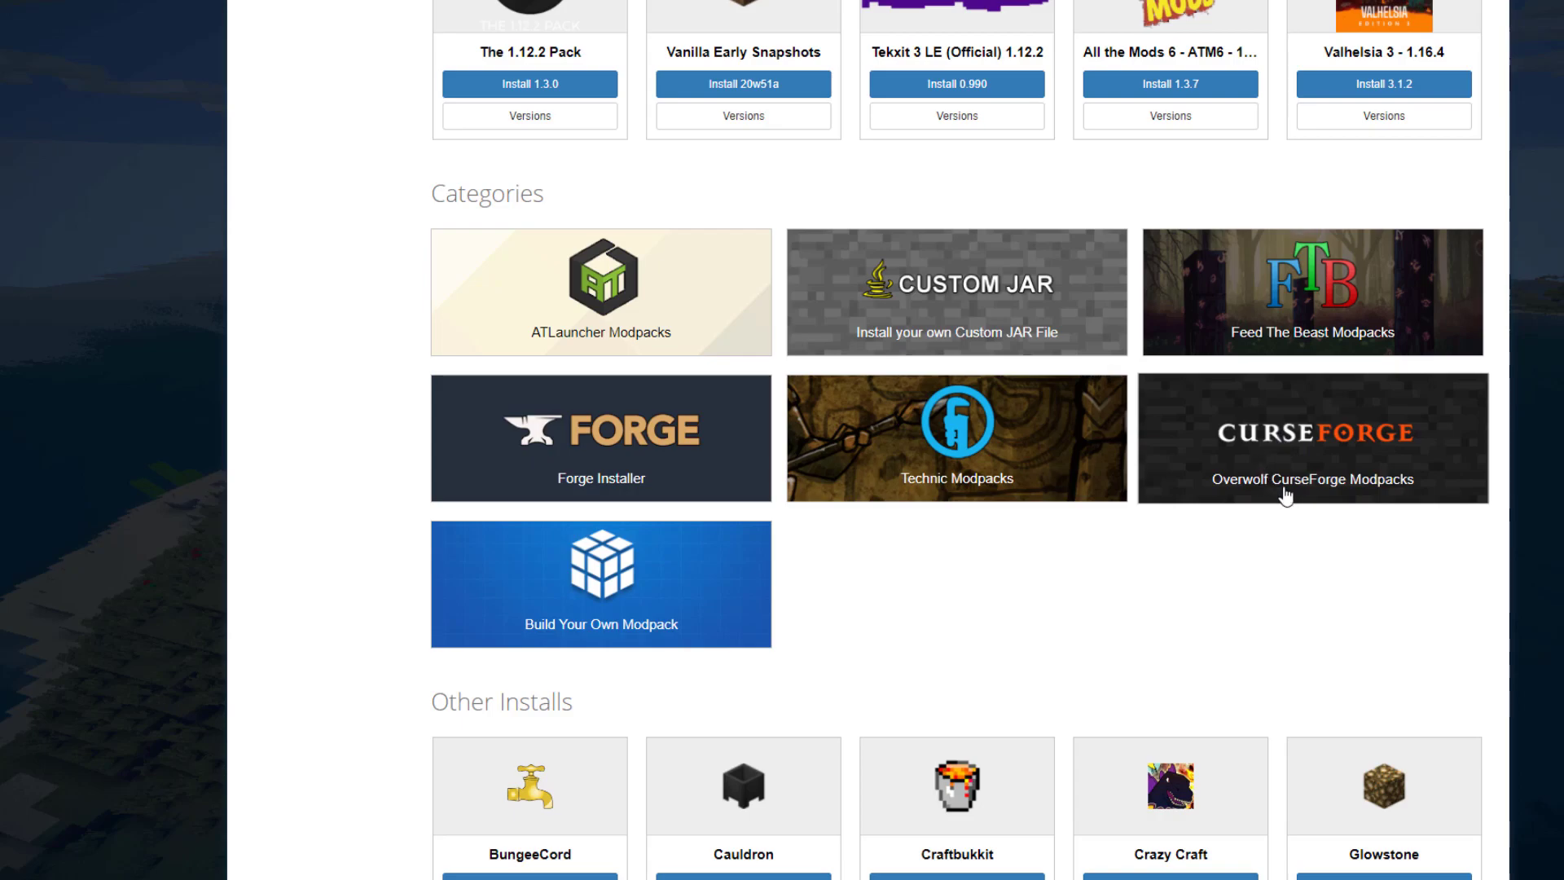
{"action": "left_click", "coordinate": [1312, 446]}
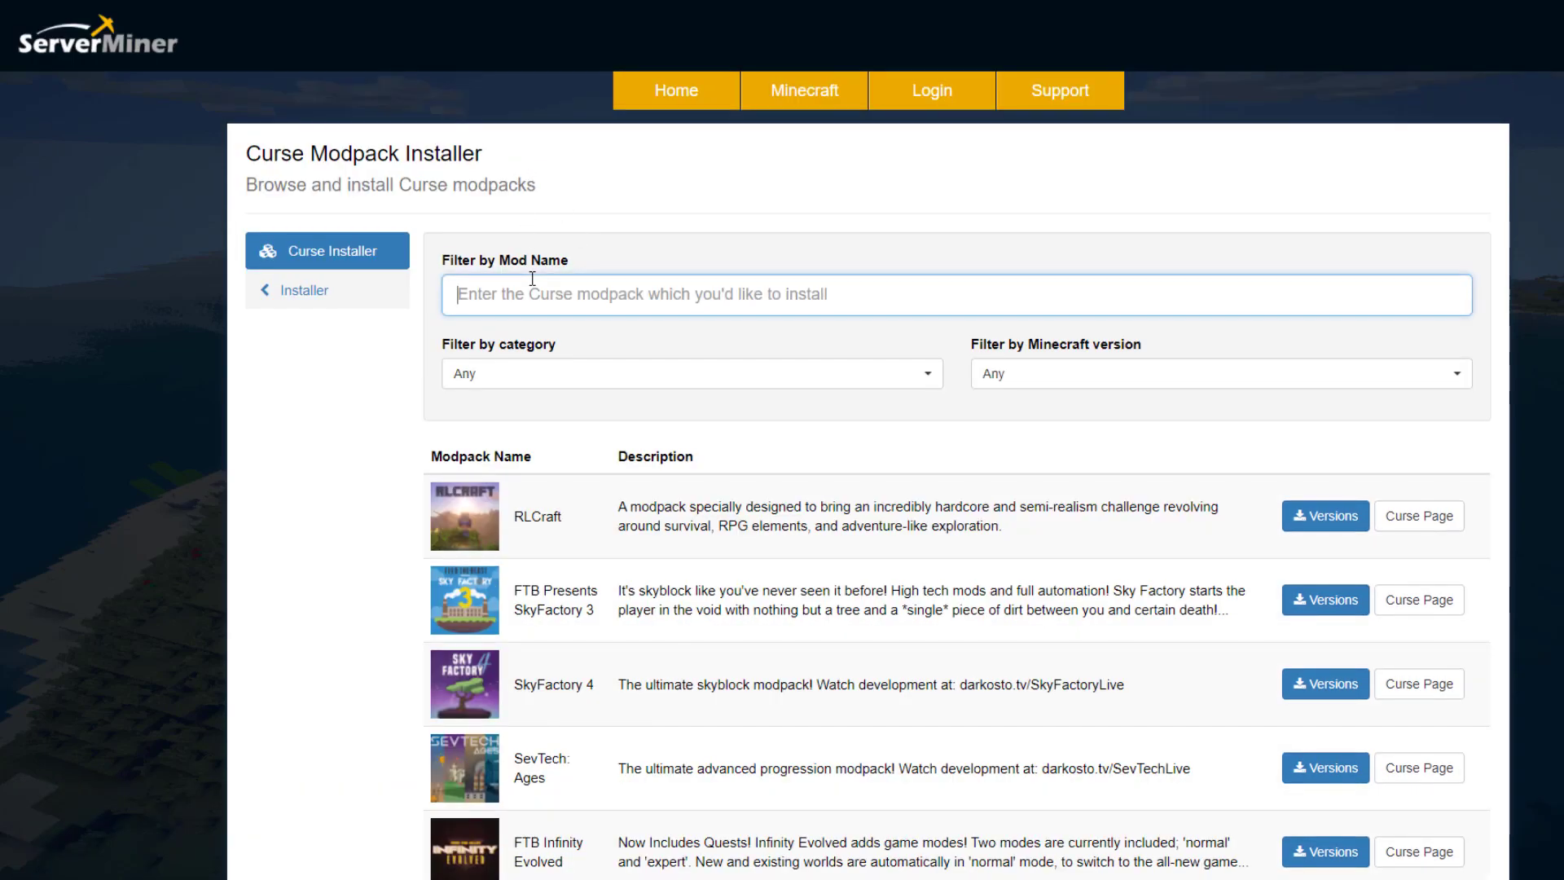
Filter Curse modpacks by 'pixelmon' and show The Pixelmon Modpack's versions
{"action": "type", "text": "pix"}
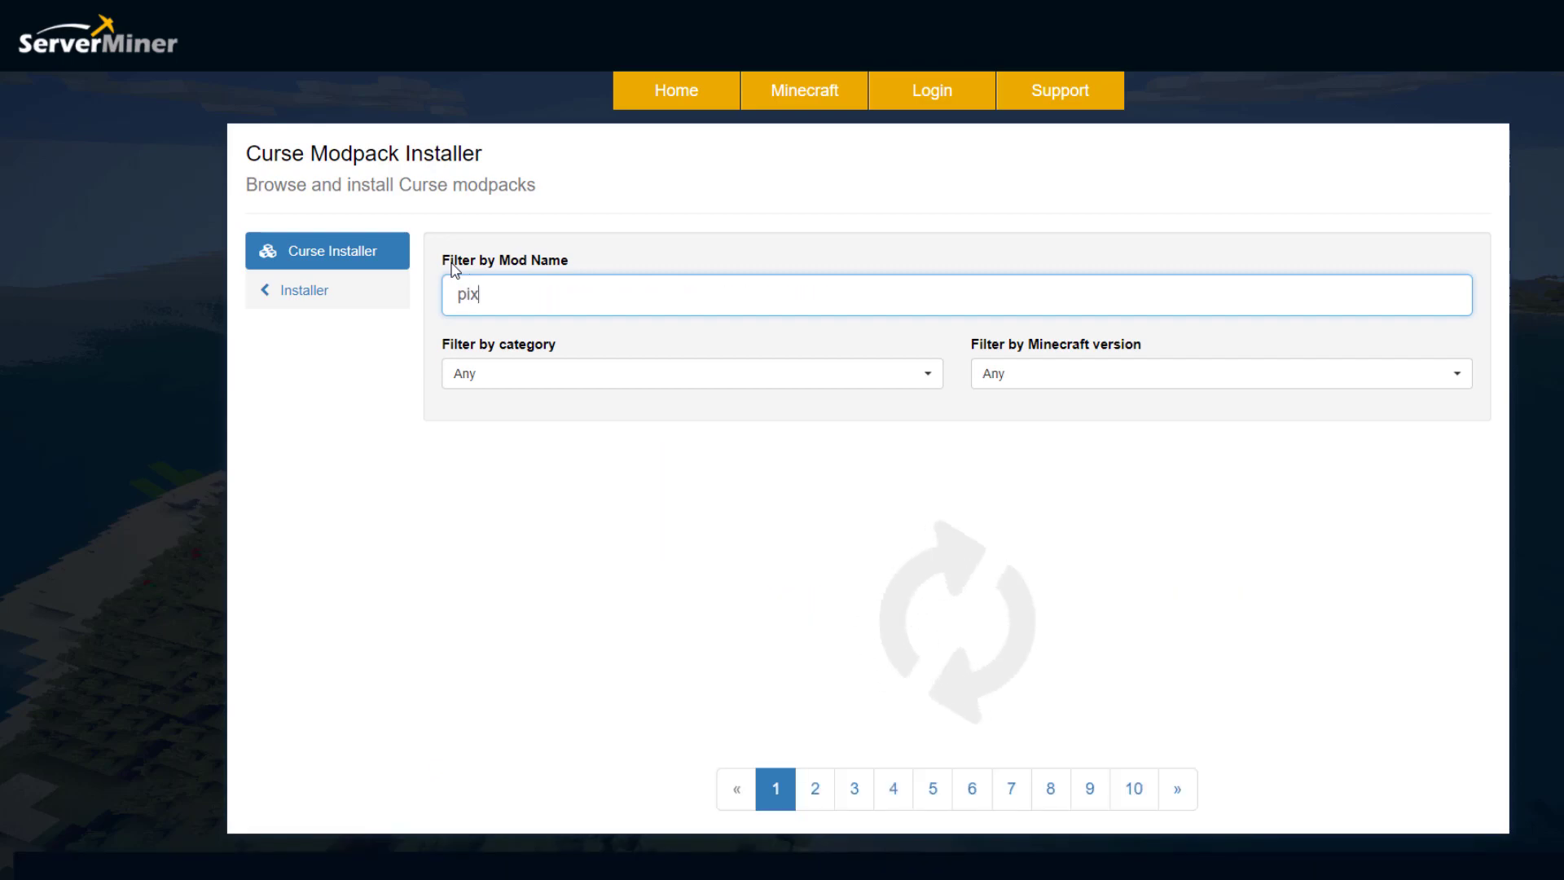
{"action": "type", "text": "elmon"}
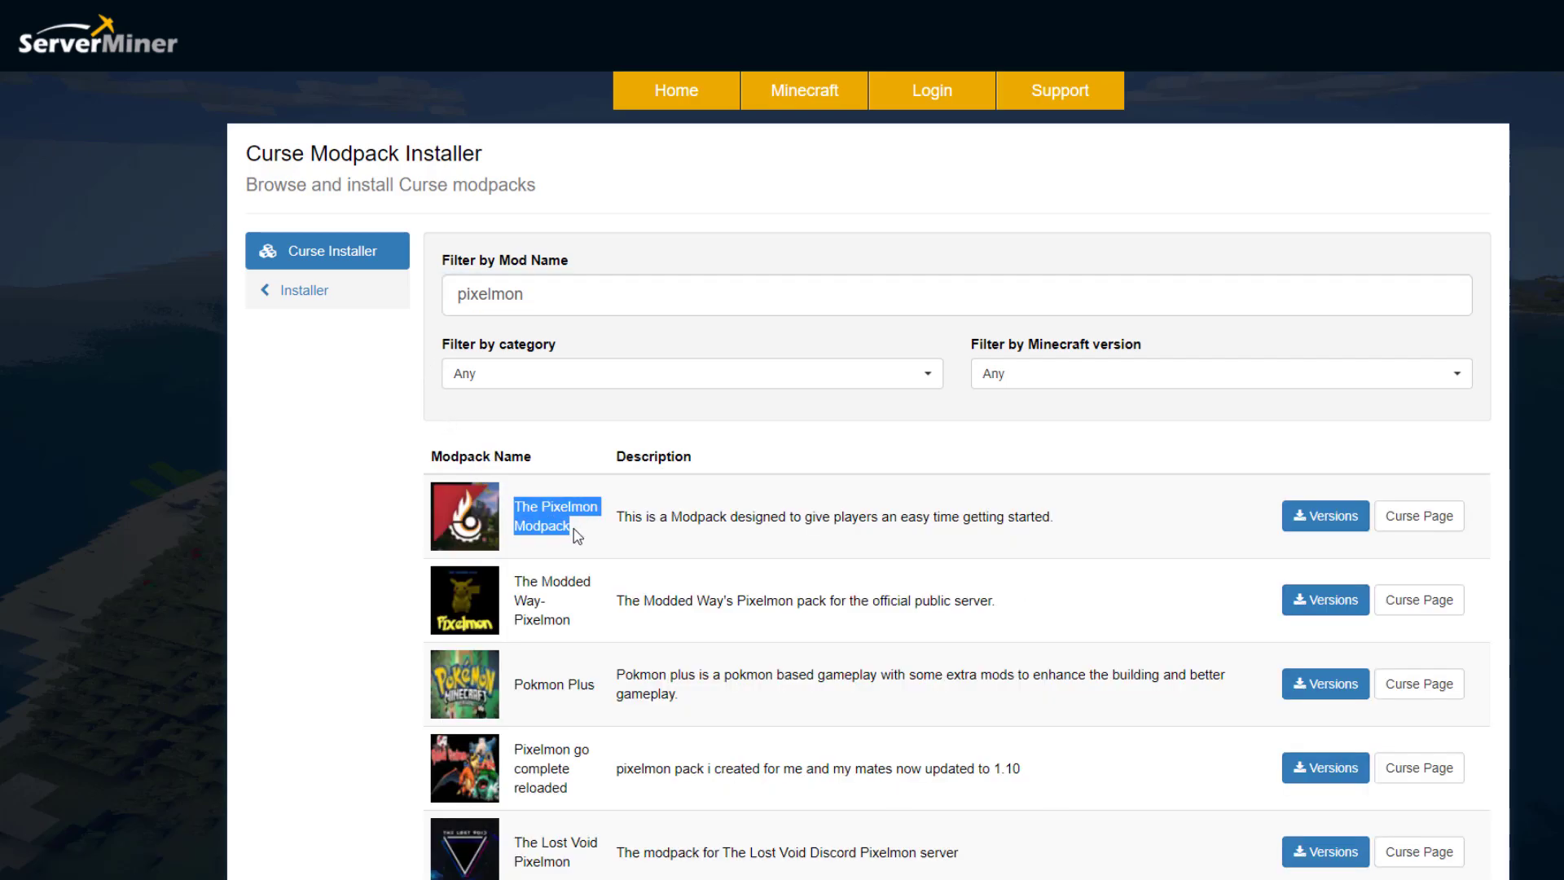
{"action": "mouse_move", "coordinate": [1313, 525]}
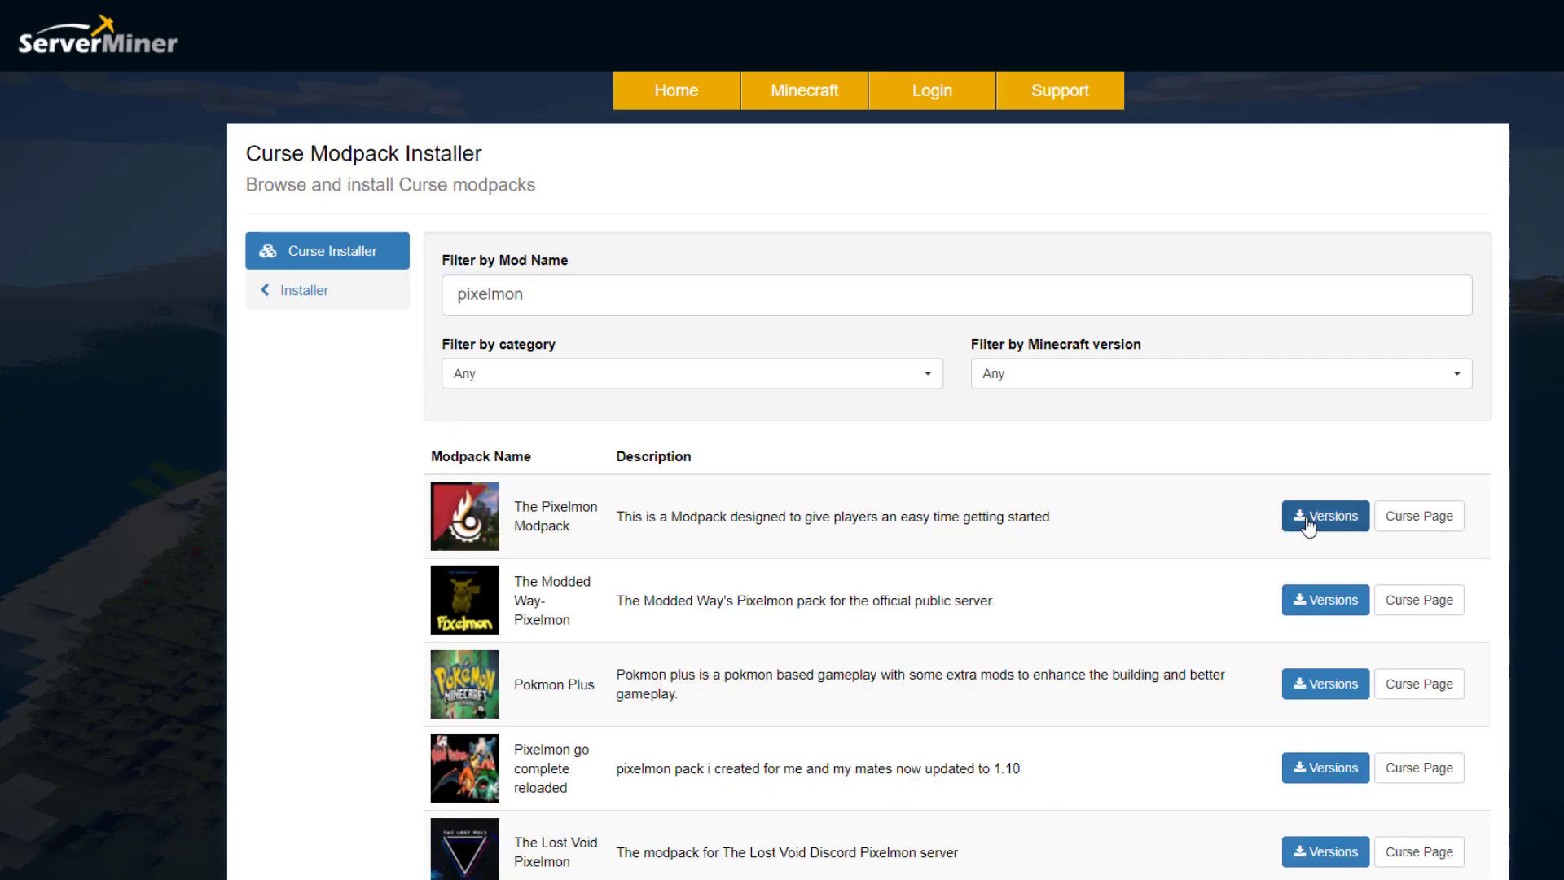
{"action": "left_click", "coordinate": [1323, 516]}
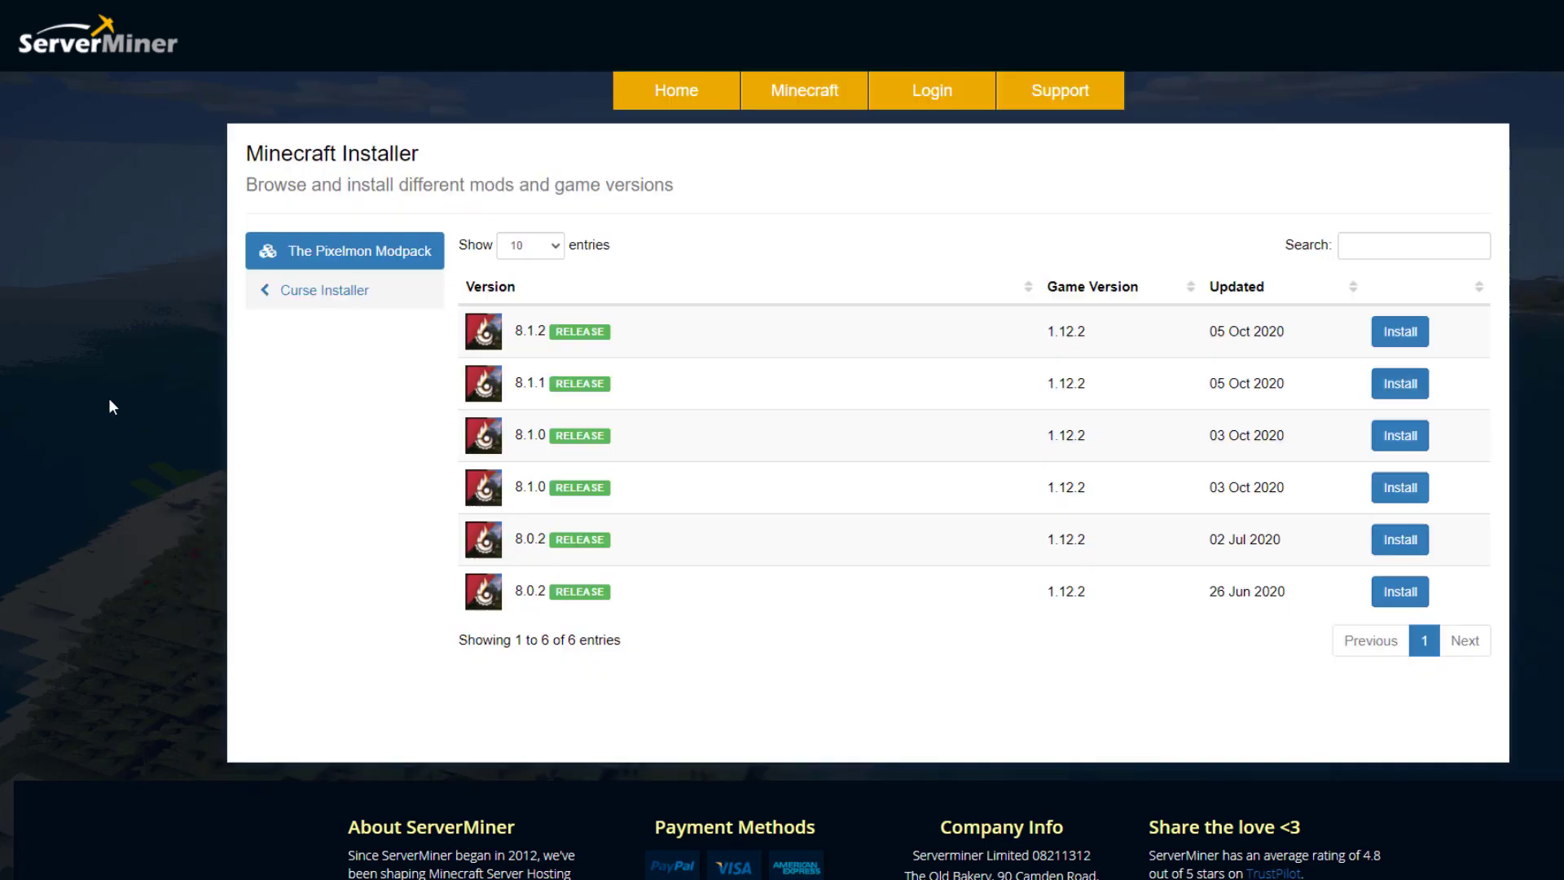
{"action": "mouse_move", "coordinate": [1399, 332]}
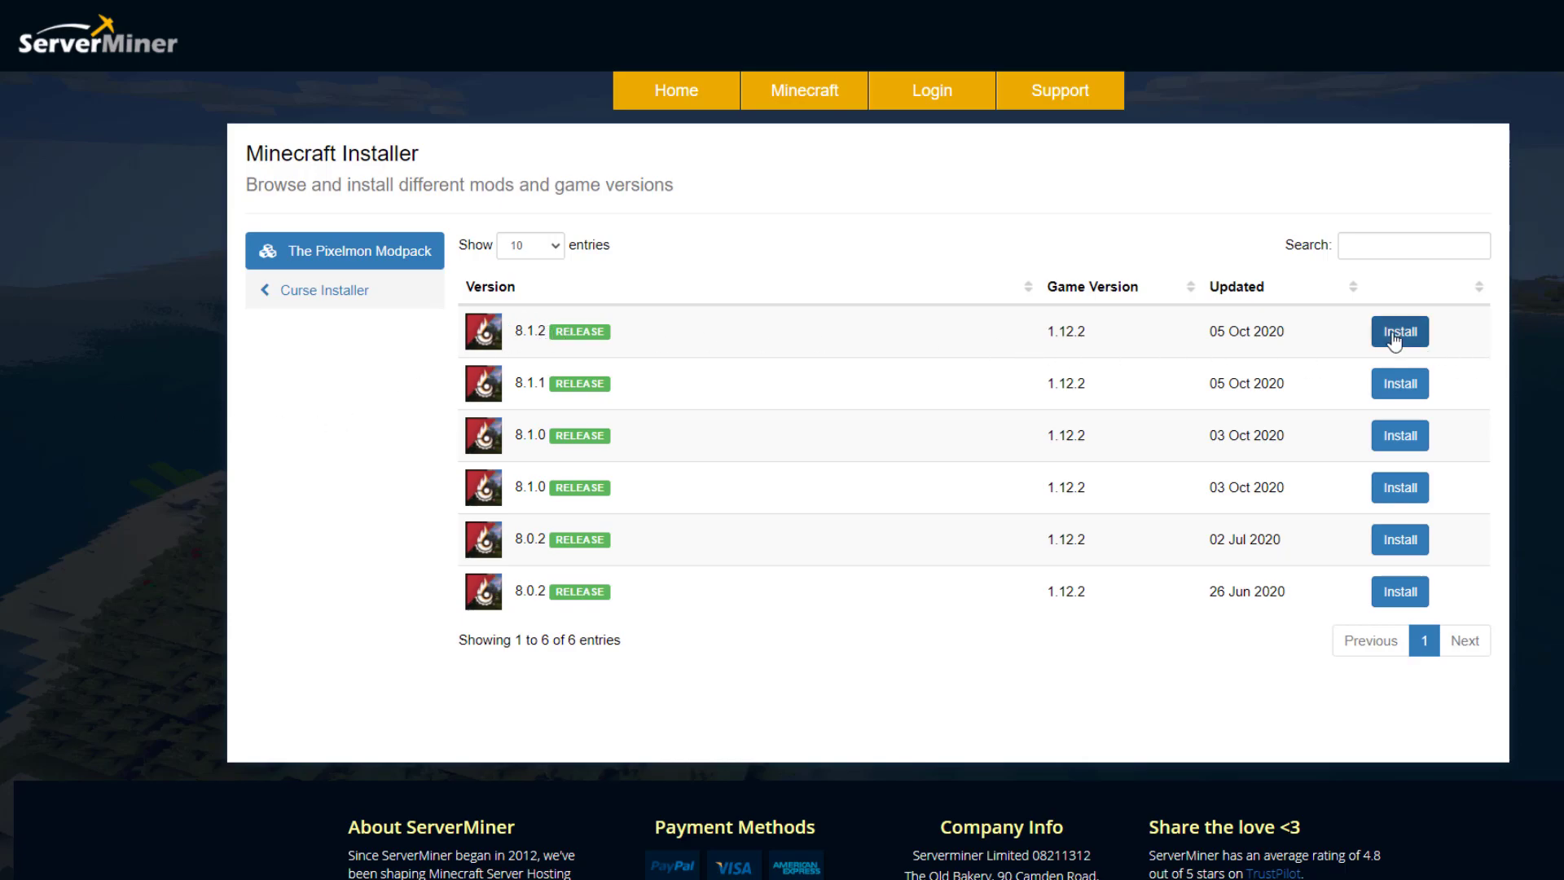
Install Pixelmon Modpack 8.1.2 onto a new world named pixelmon
{"action": "left_click", "coordinate": [1400, 331]}
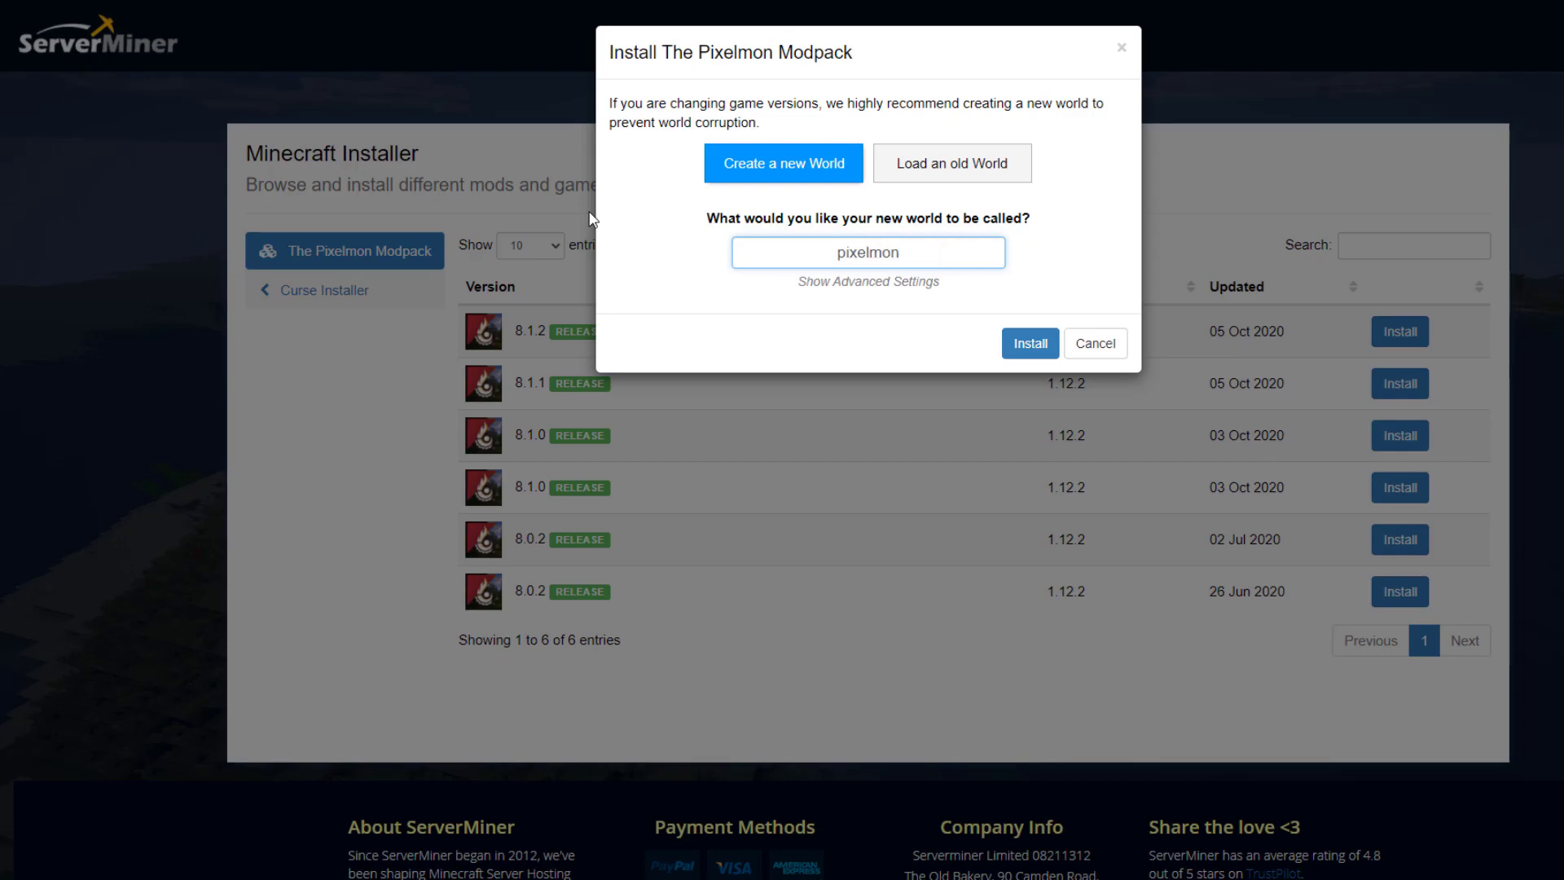
{"action": "left_click", "coordinate": [1030, 343]}
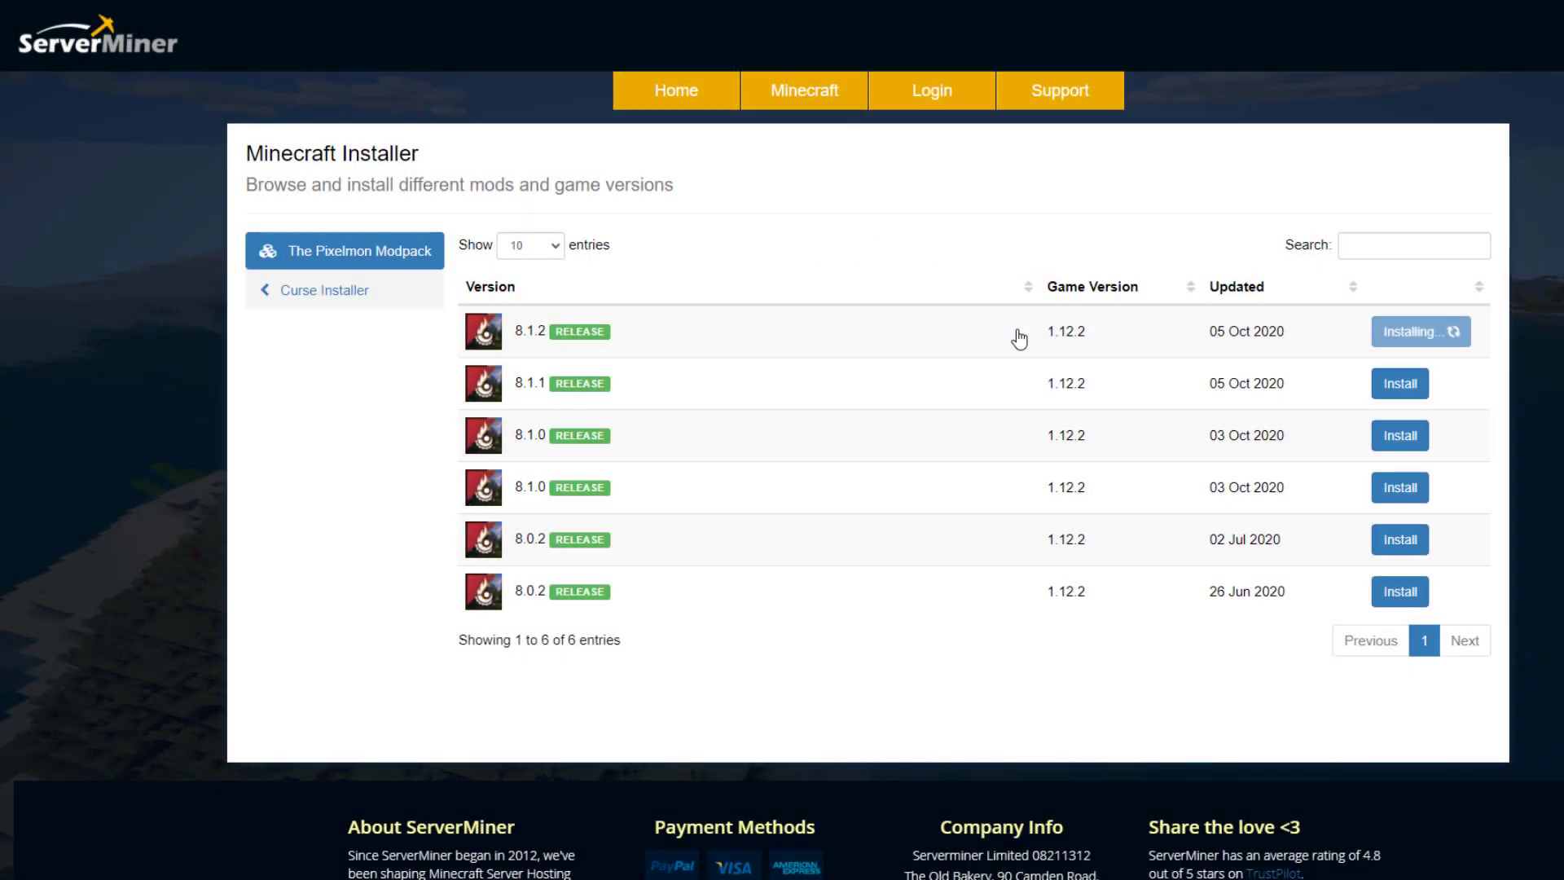
{"action": "left_click", "coordinate": [1421, 331]}
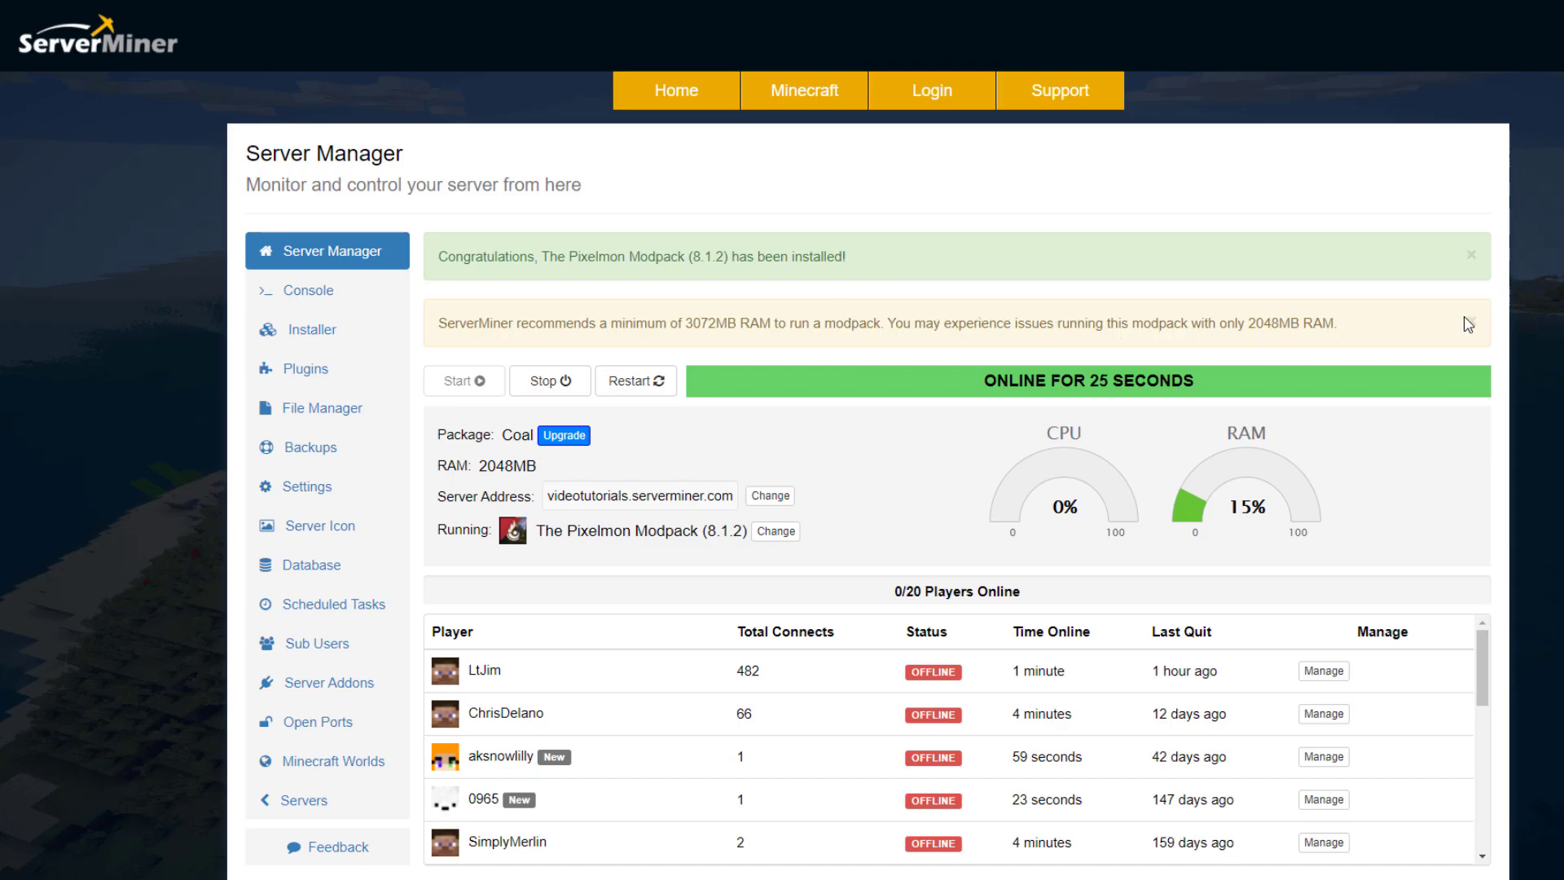
{"action": "mouse_move", "coordinate": [852, 518]}
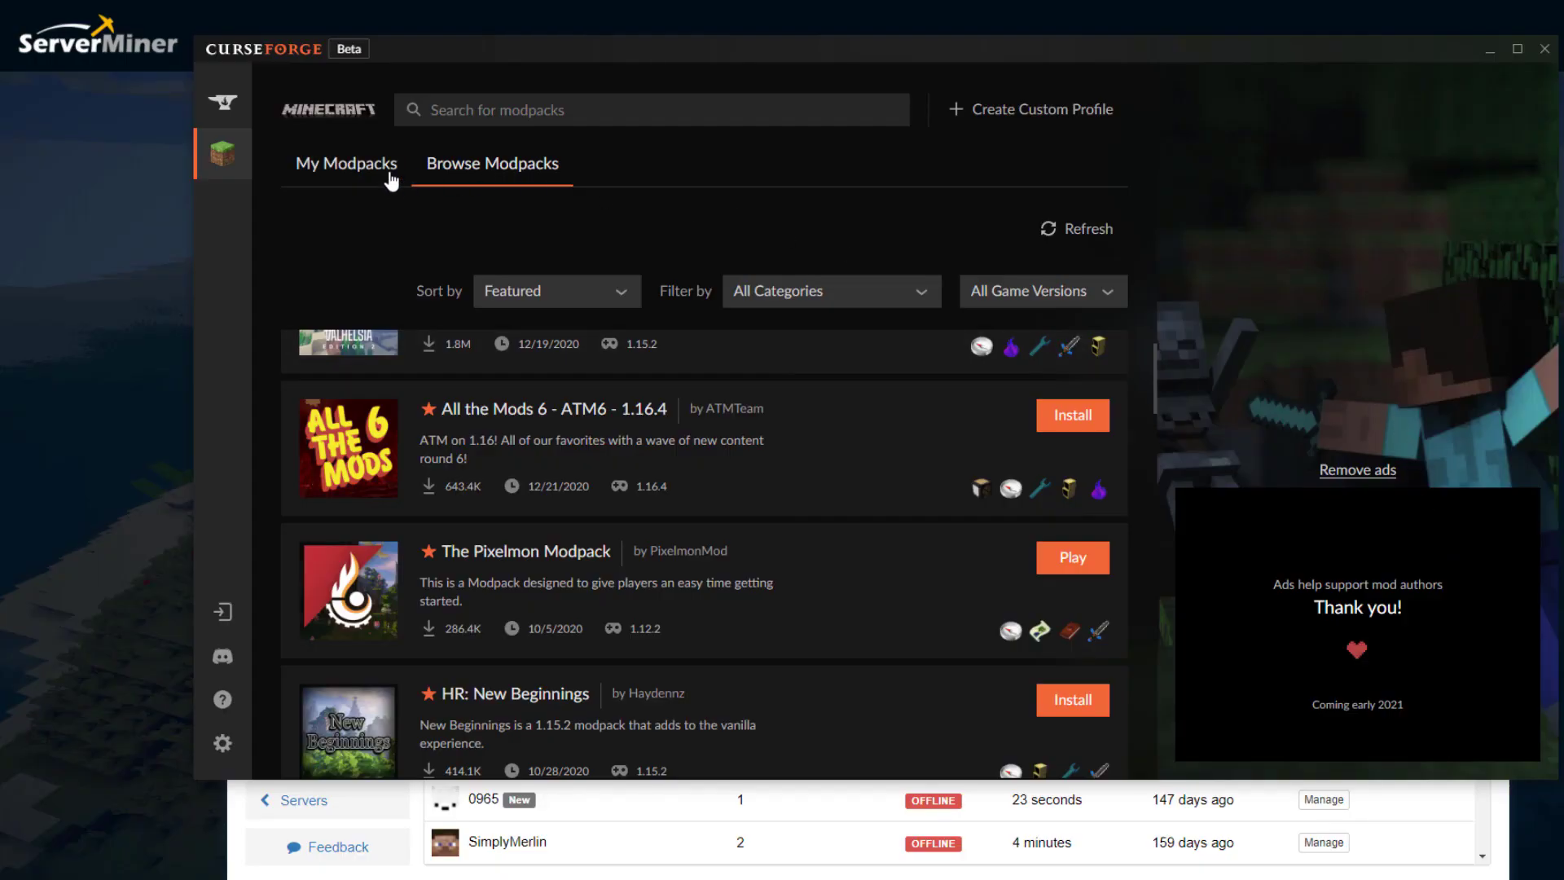
Play The Pixelmon Modpack from My Modpacks through the Minecraft Launcher
{"action": "left_click", "coordinate": [345, 163]}
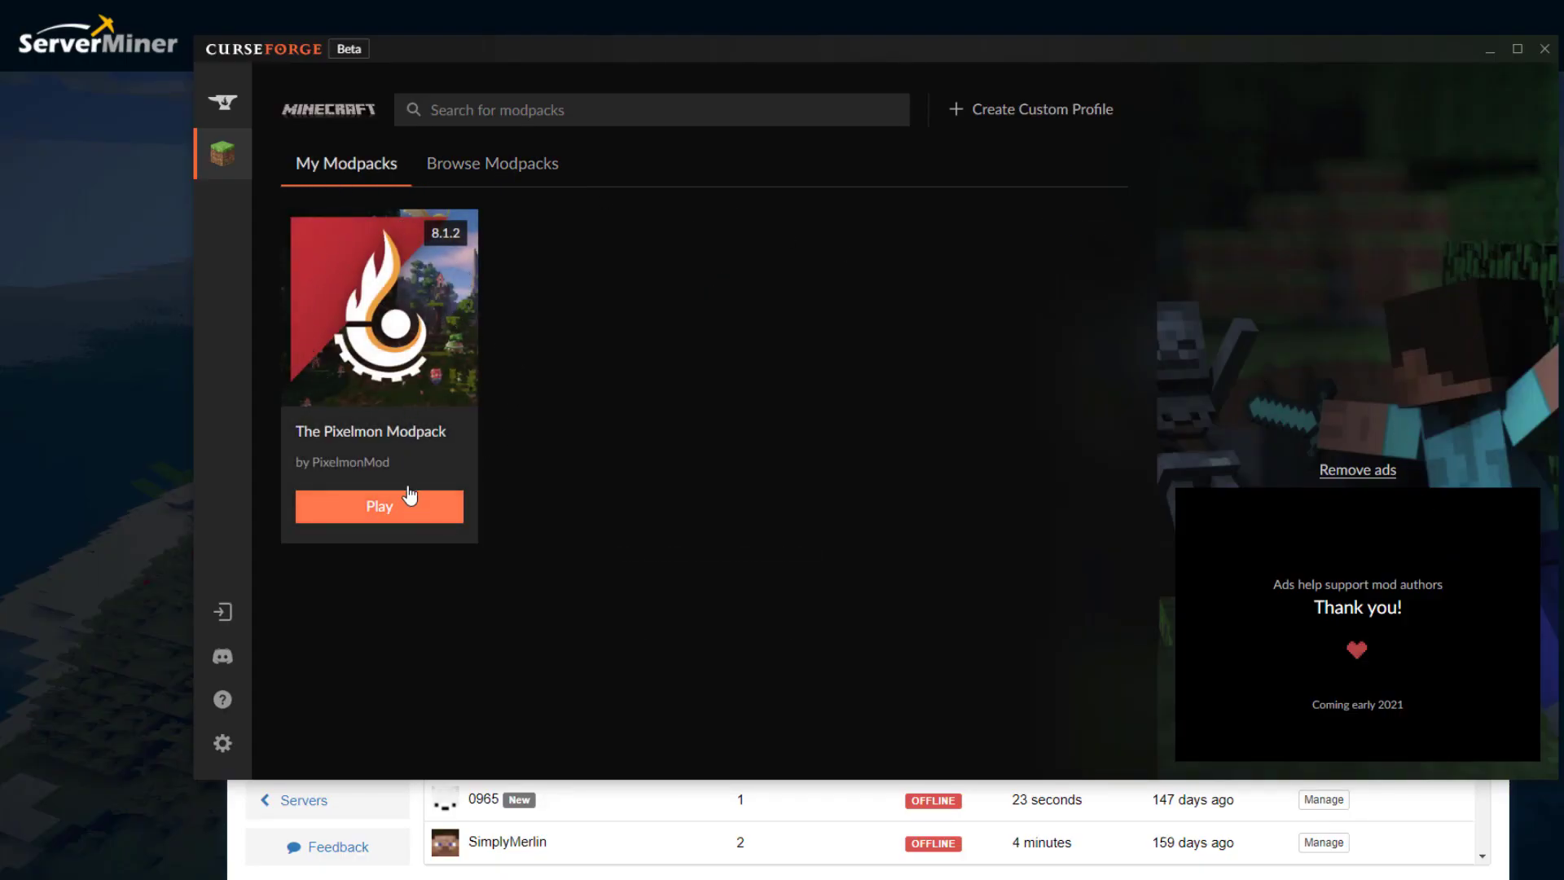
{"action": "left_click", "coordinate": [379, 310]}
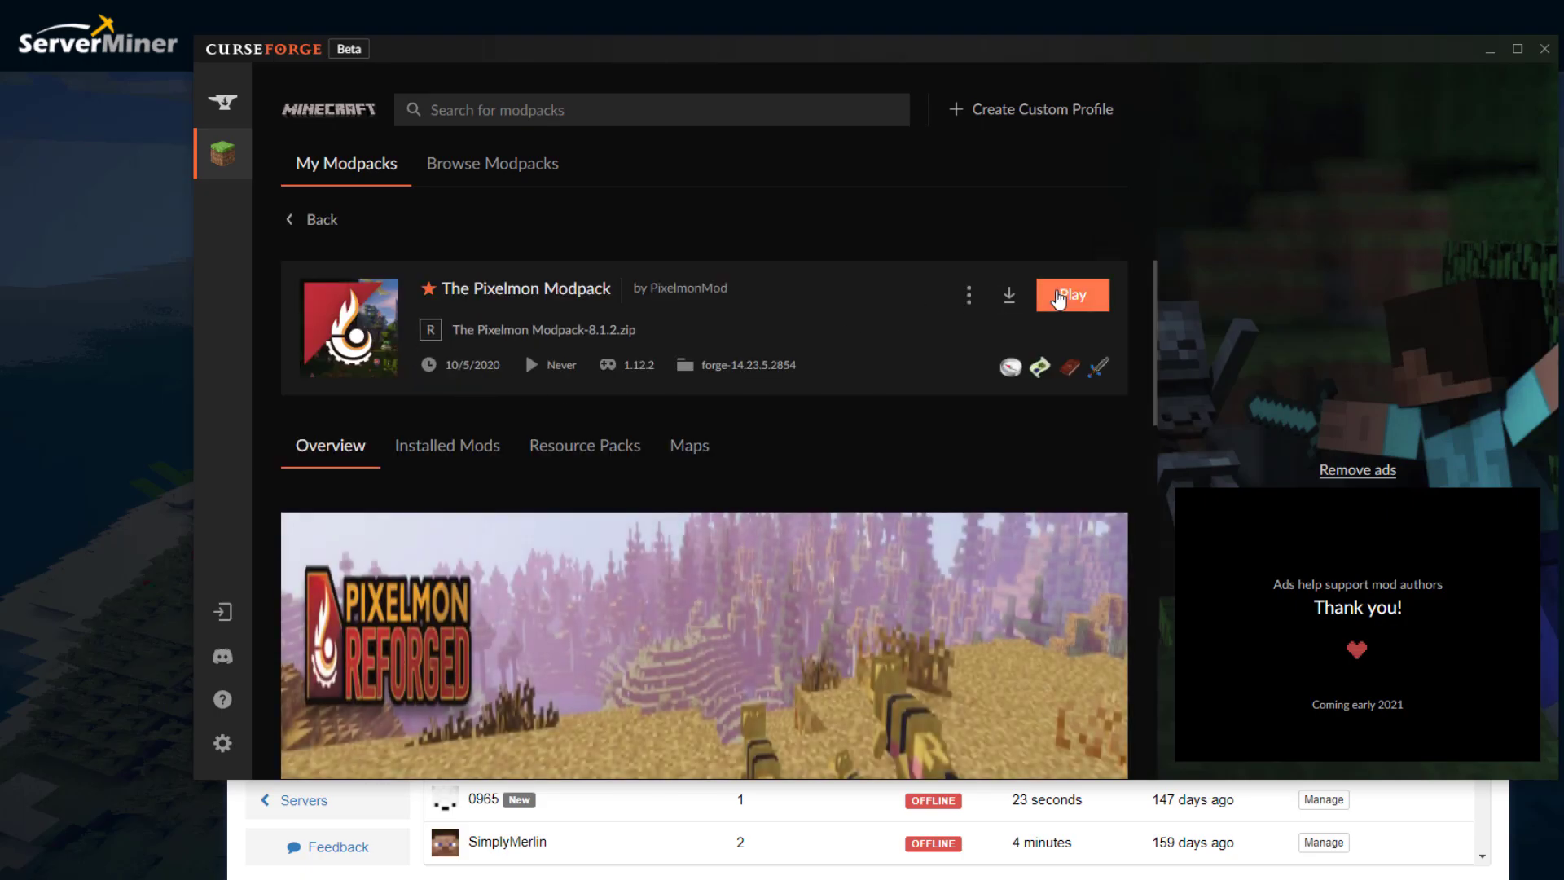
{"action": "left_click", "coordinate": [1071, 295]}
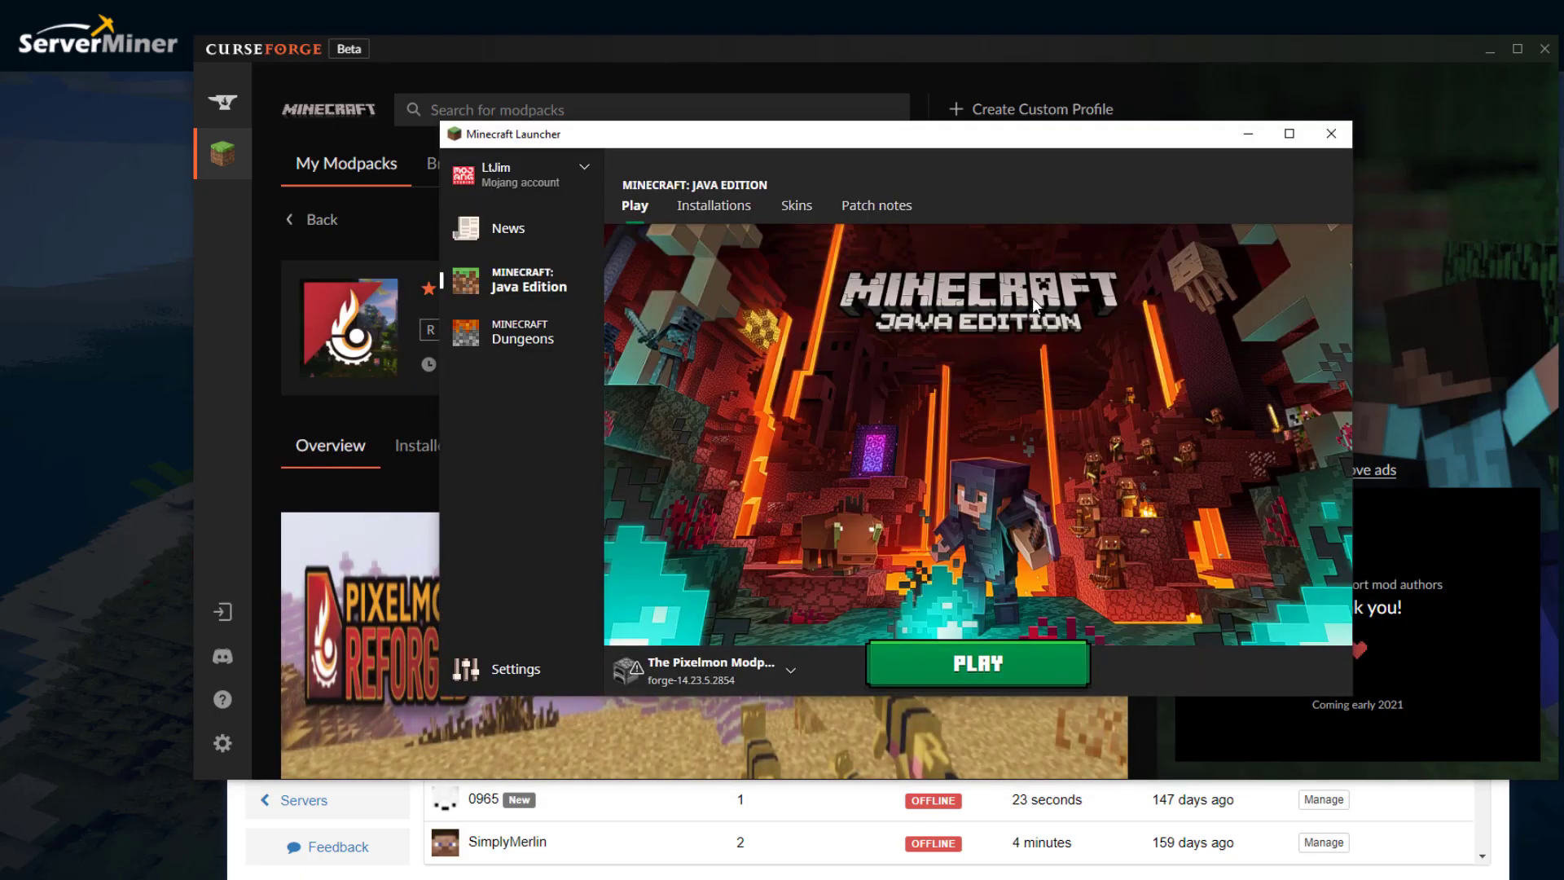
{"action": "mouse_move", "coordinate": [911, 666]}
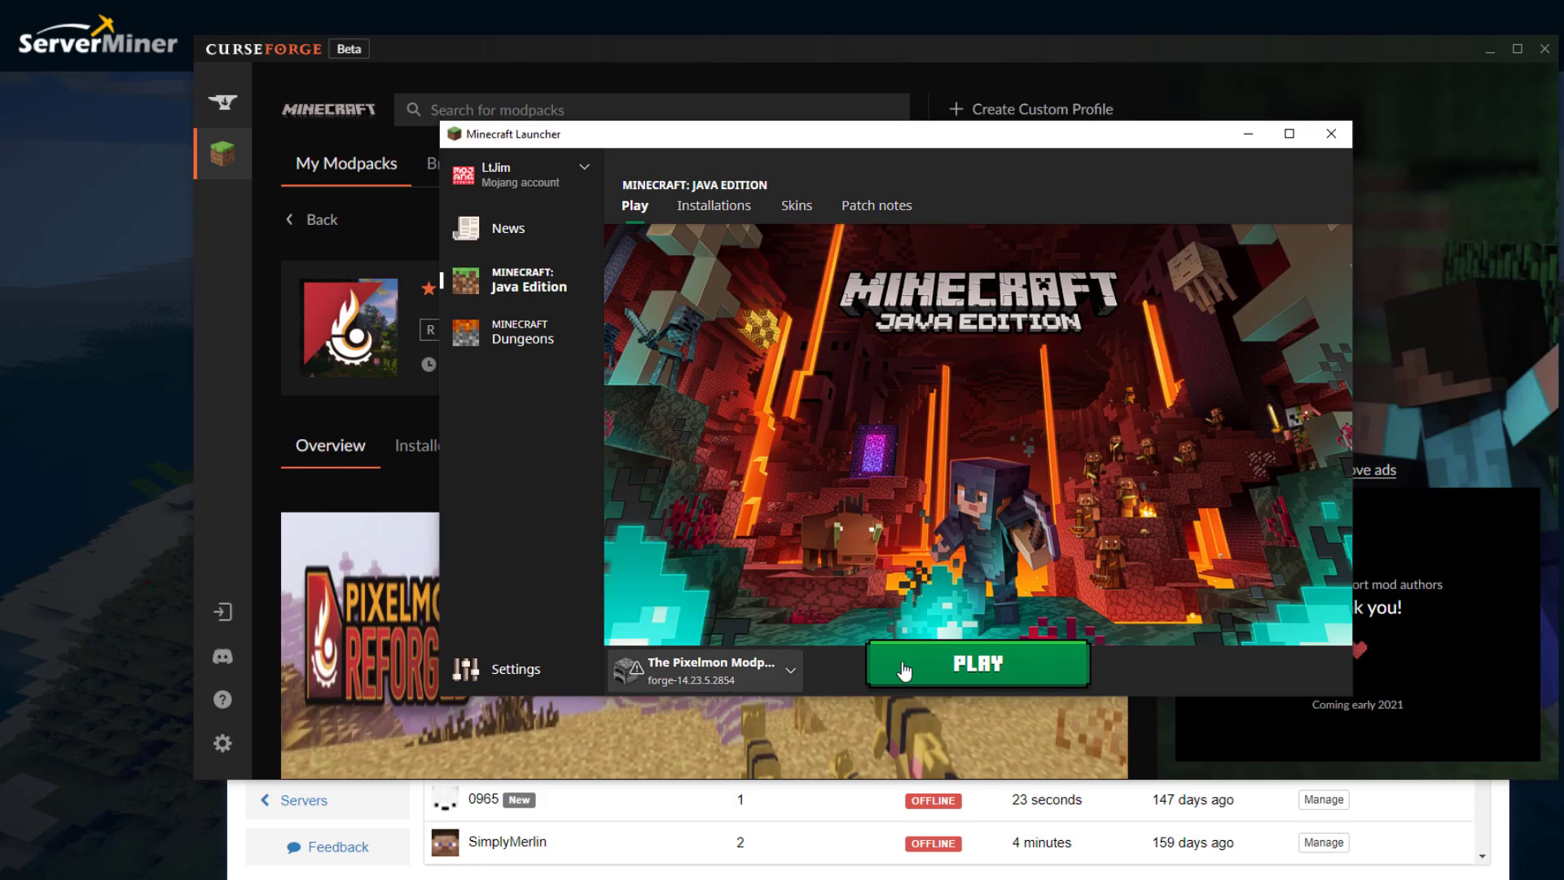
{"action": "left_click", "coordinate": [977, 666]}
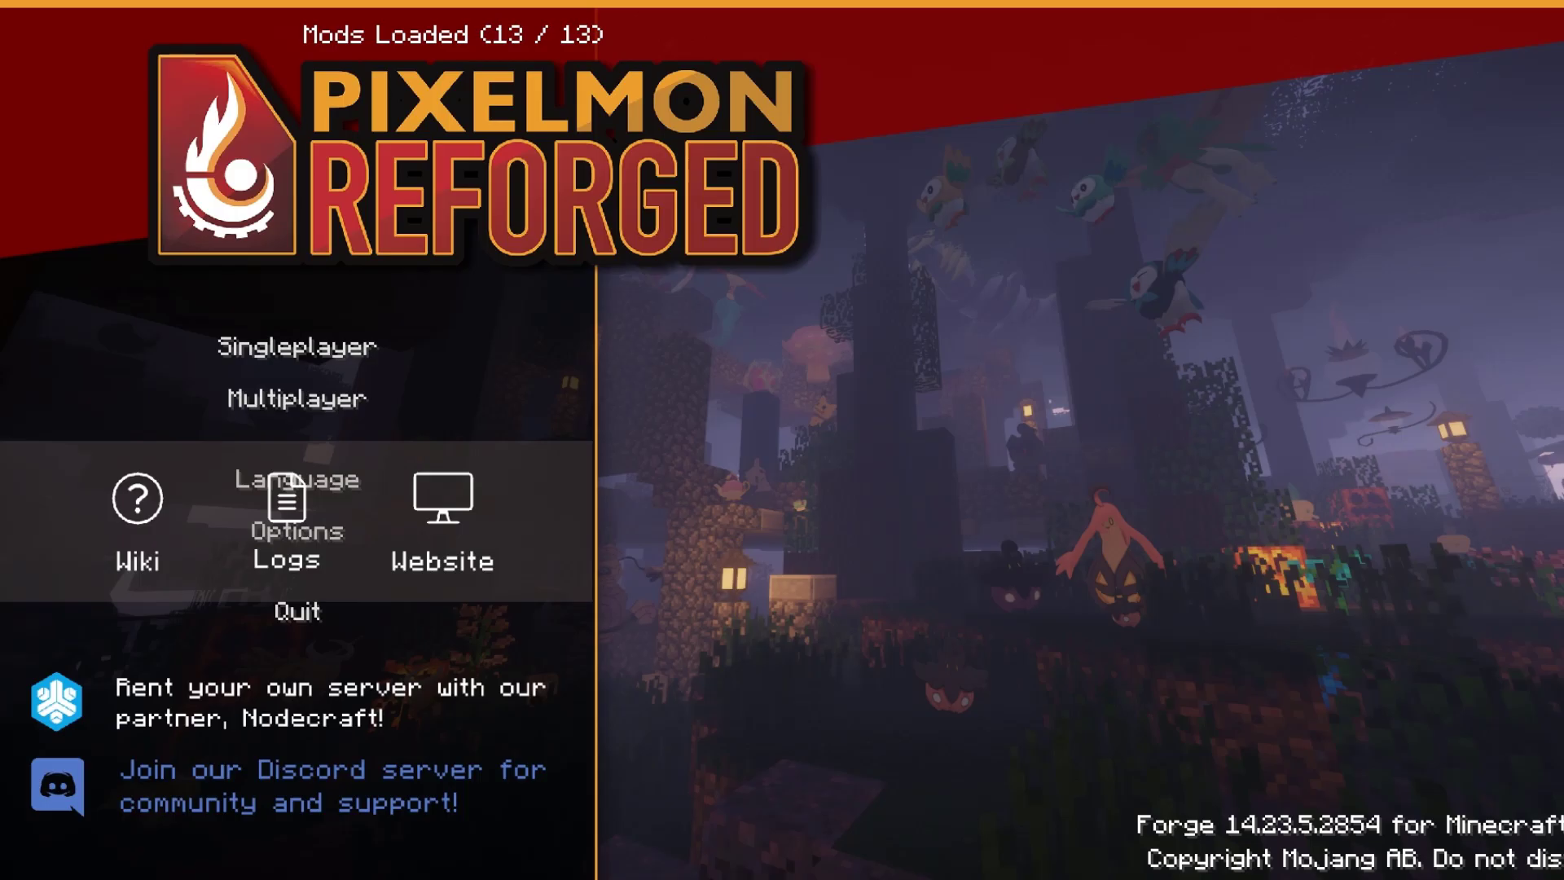
{"action": "mouse_move", "coordinate": [290, 399]}
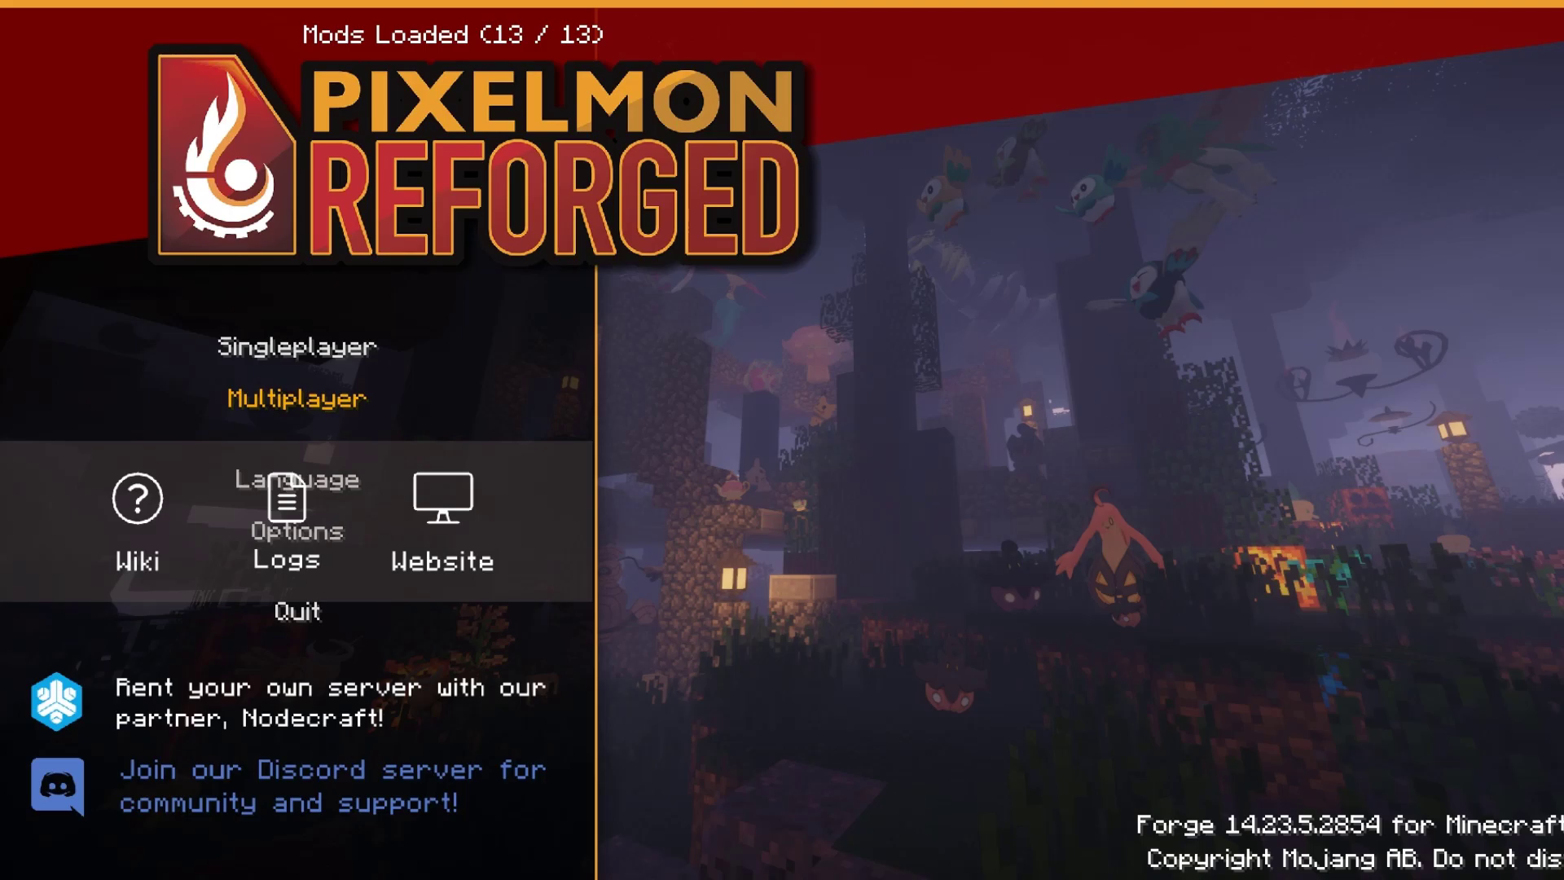
Choose Multiplayer on the Pixelmon Reforged title screen
{"action": "left_click", "coordinate": [293, 399]}
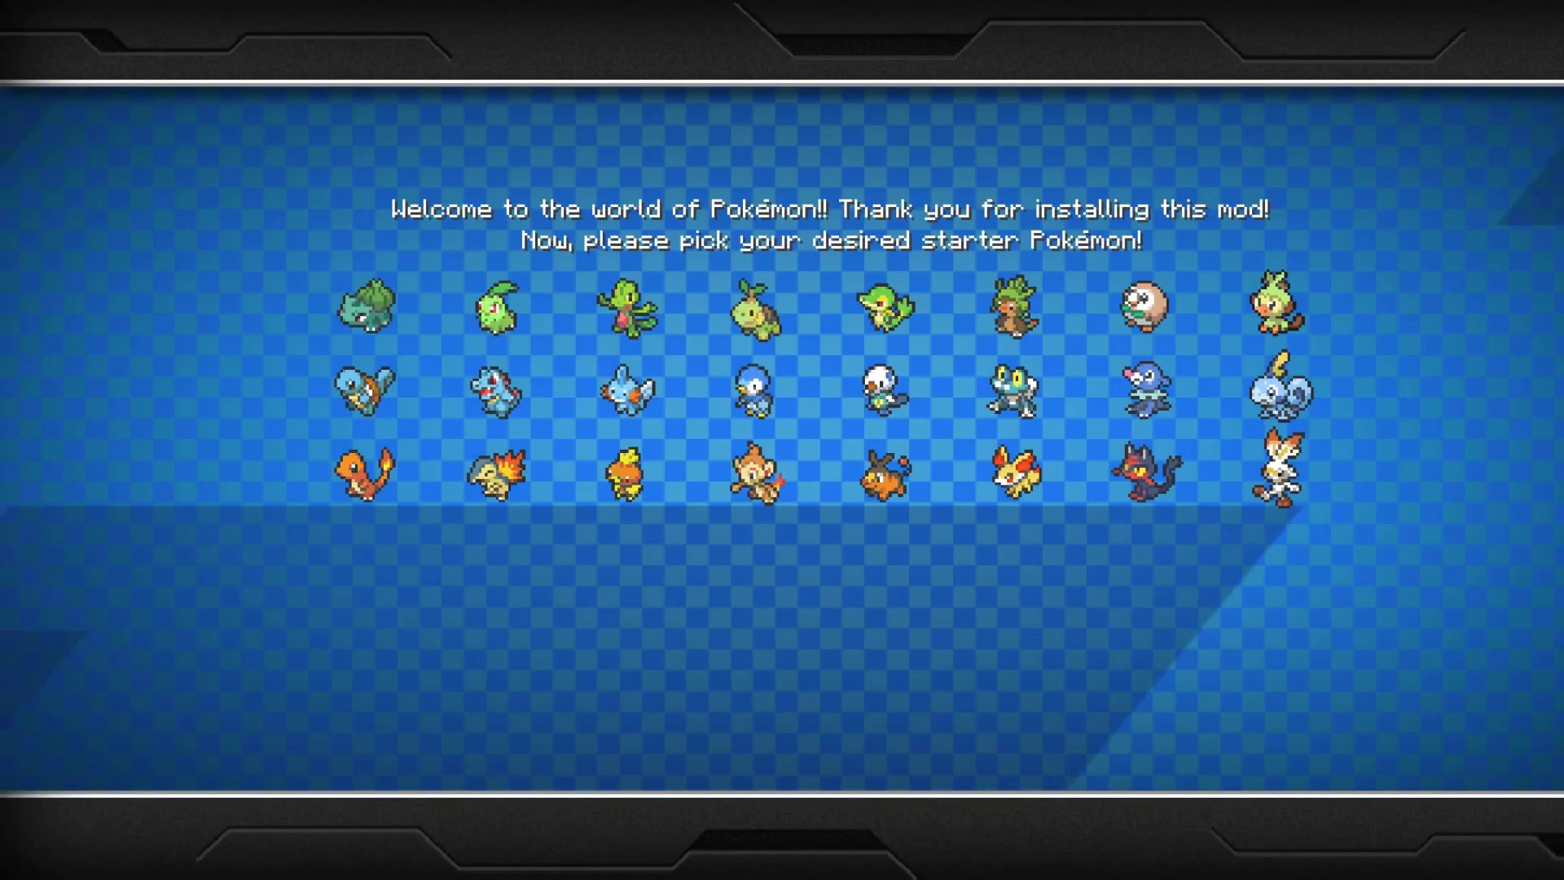
Preview and confirm Squirtle as the starter Pokémon
{"action": "left_click", "coordinate": [364, 392]}
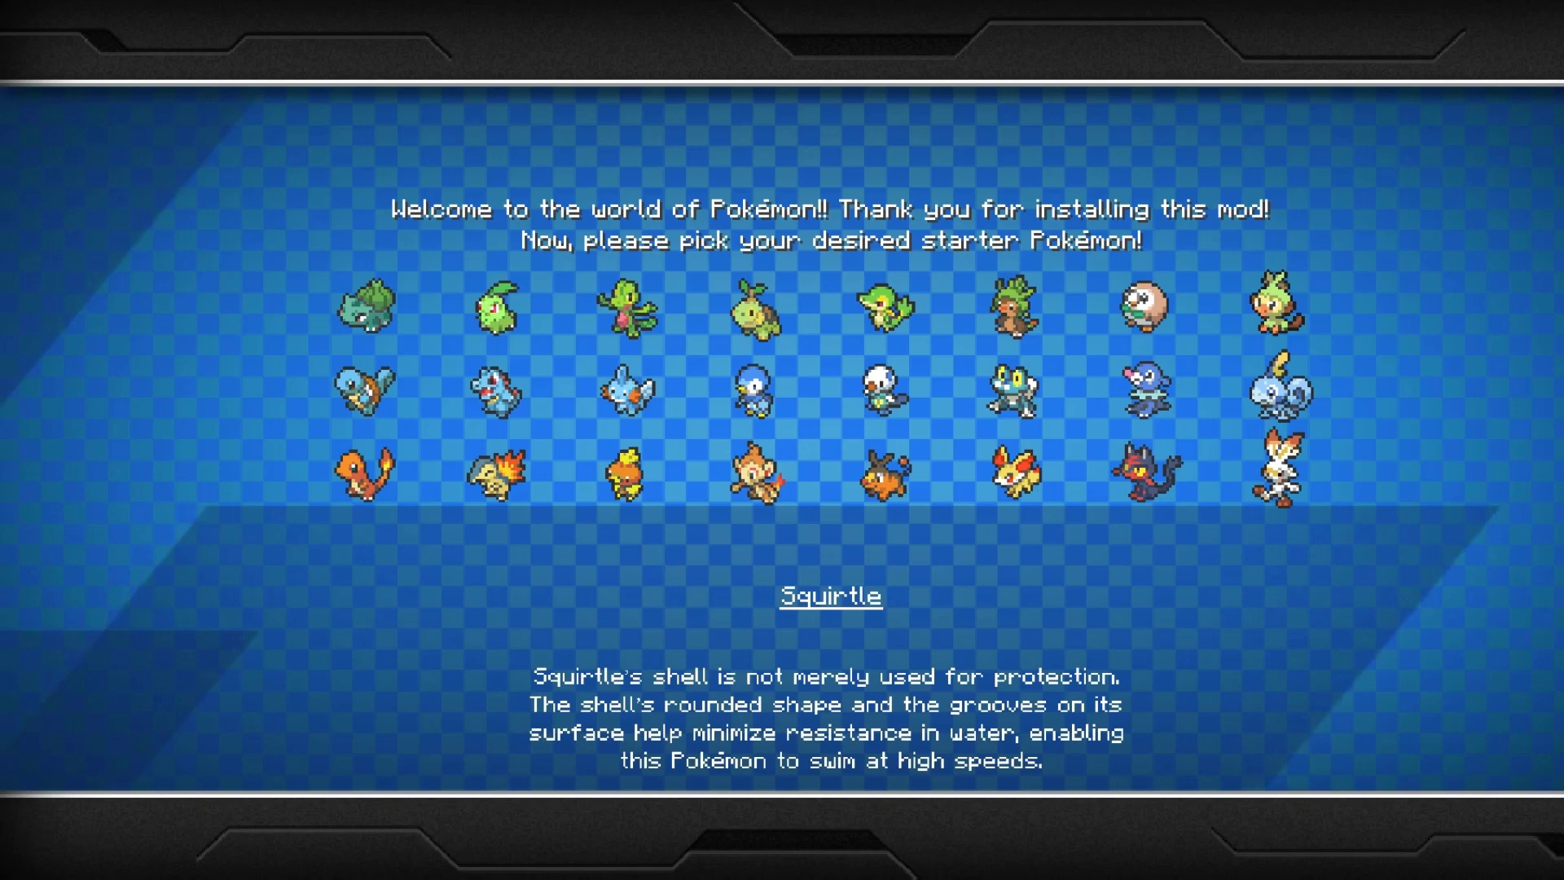
{"action": "left_click", "coordinate": [361, 397]}
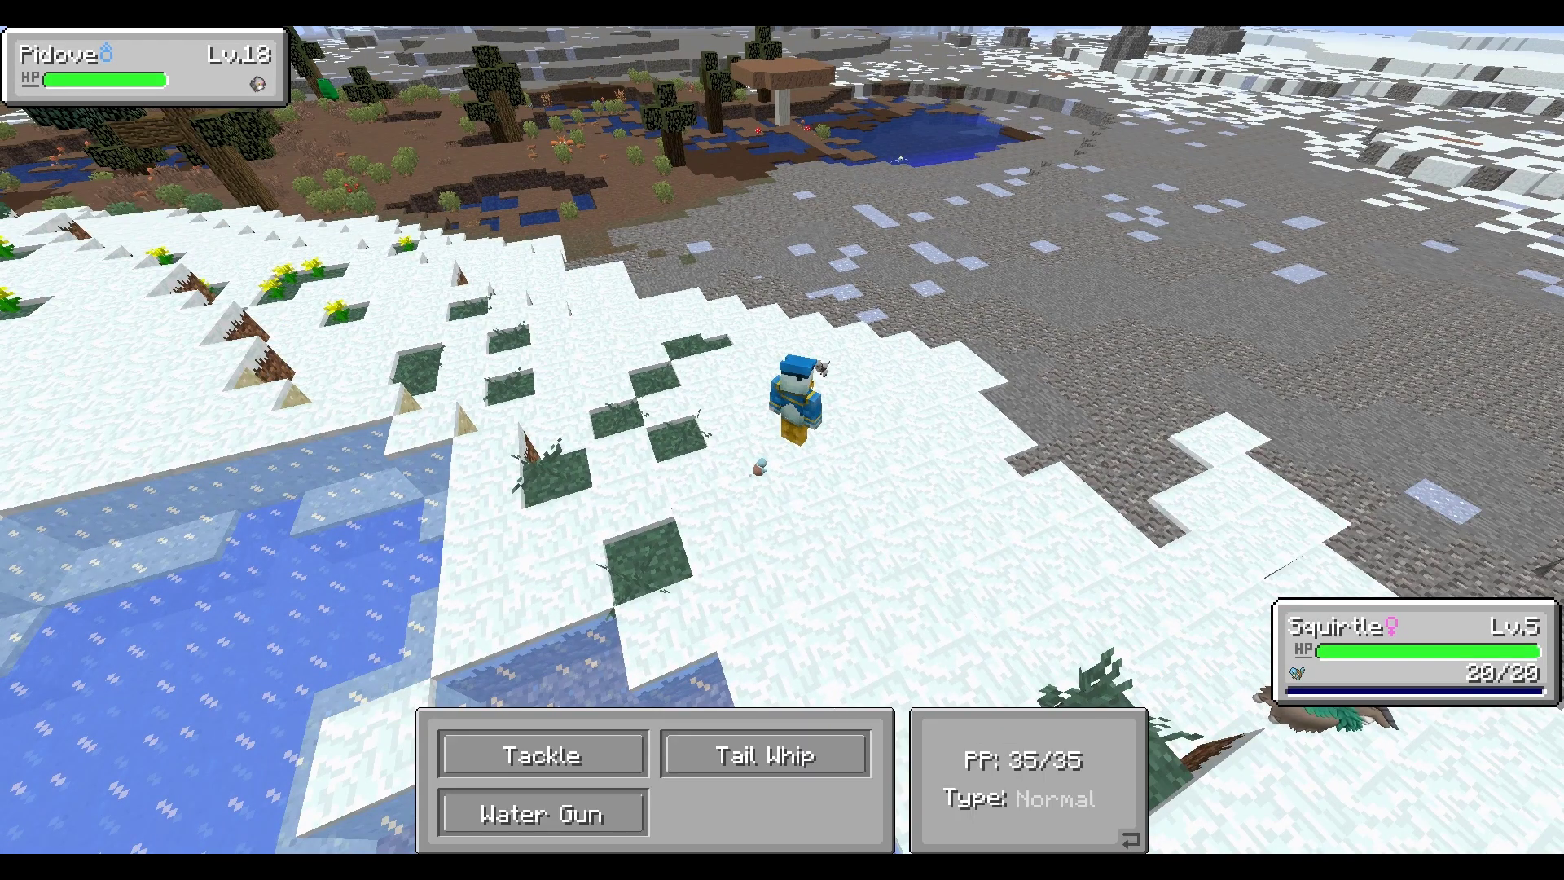
Attack the level 18 Pidove with Tackle, then run once Squirtle's HP is low
{"action": "left_click", "coordinate": [543, 754]}
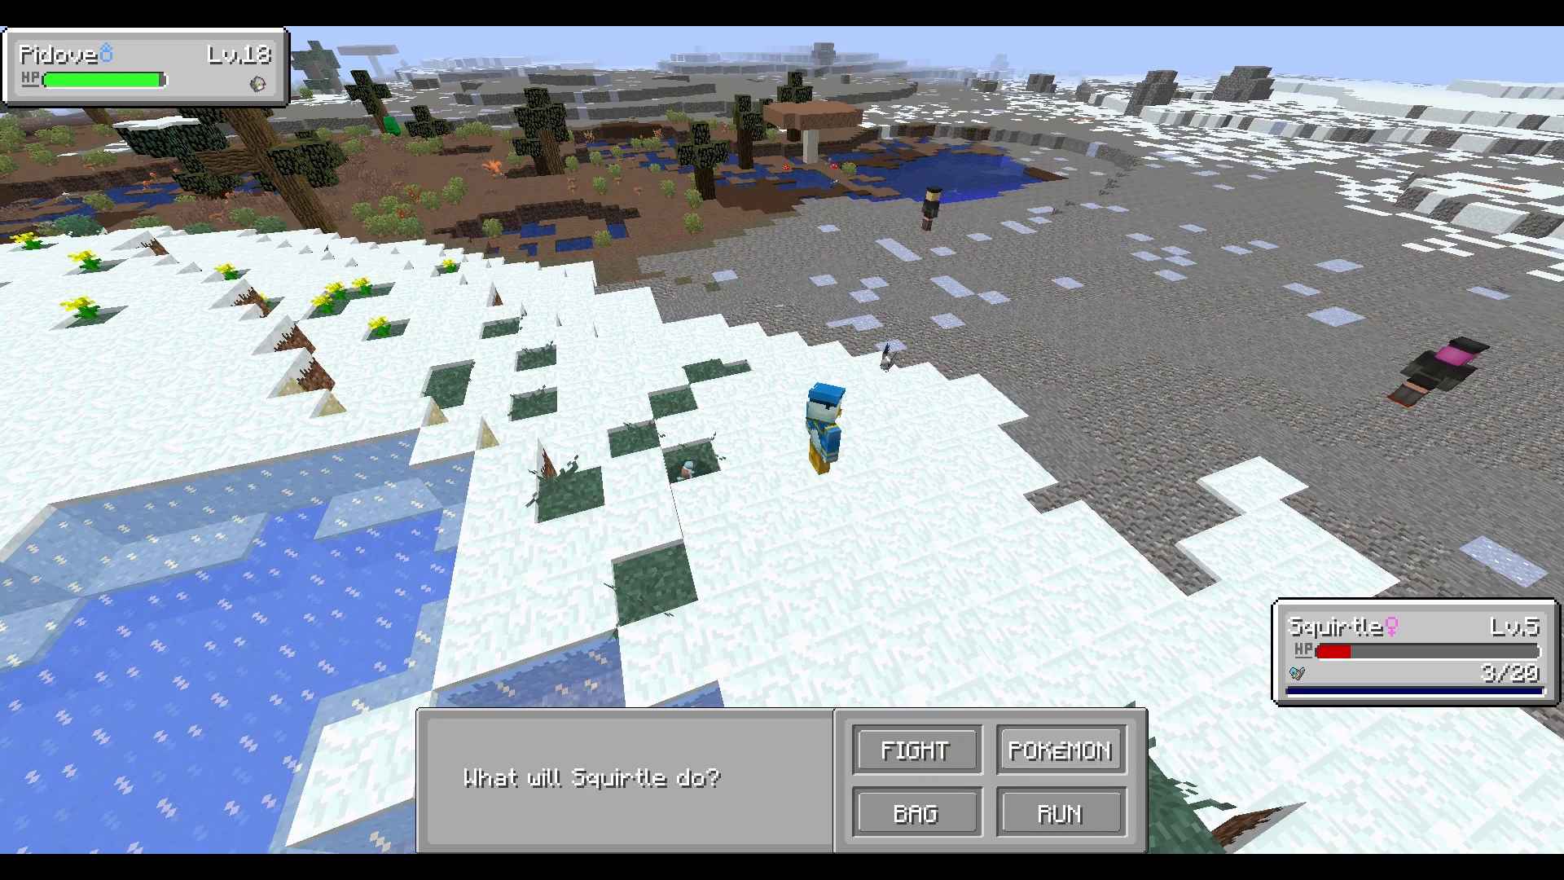
{"action": "left_click", "coordinate": [1061, 812]}
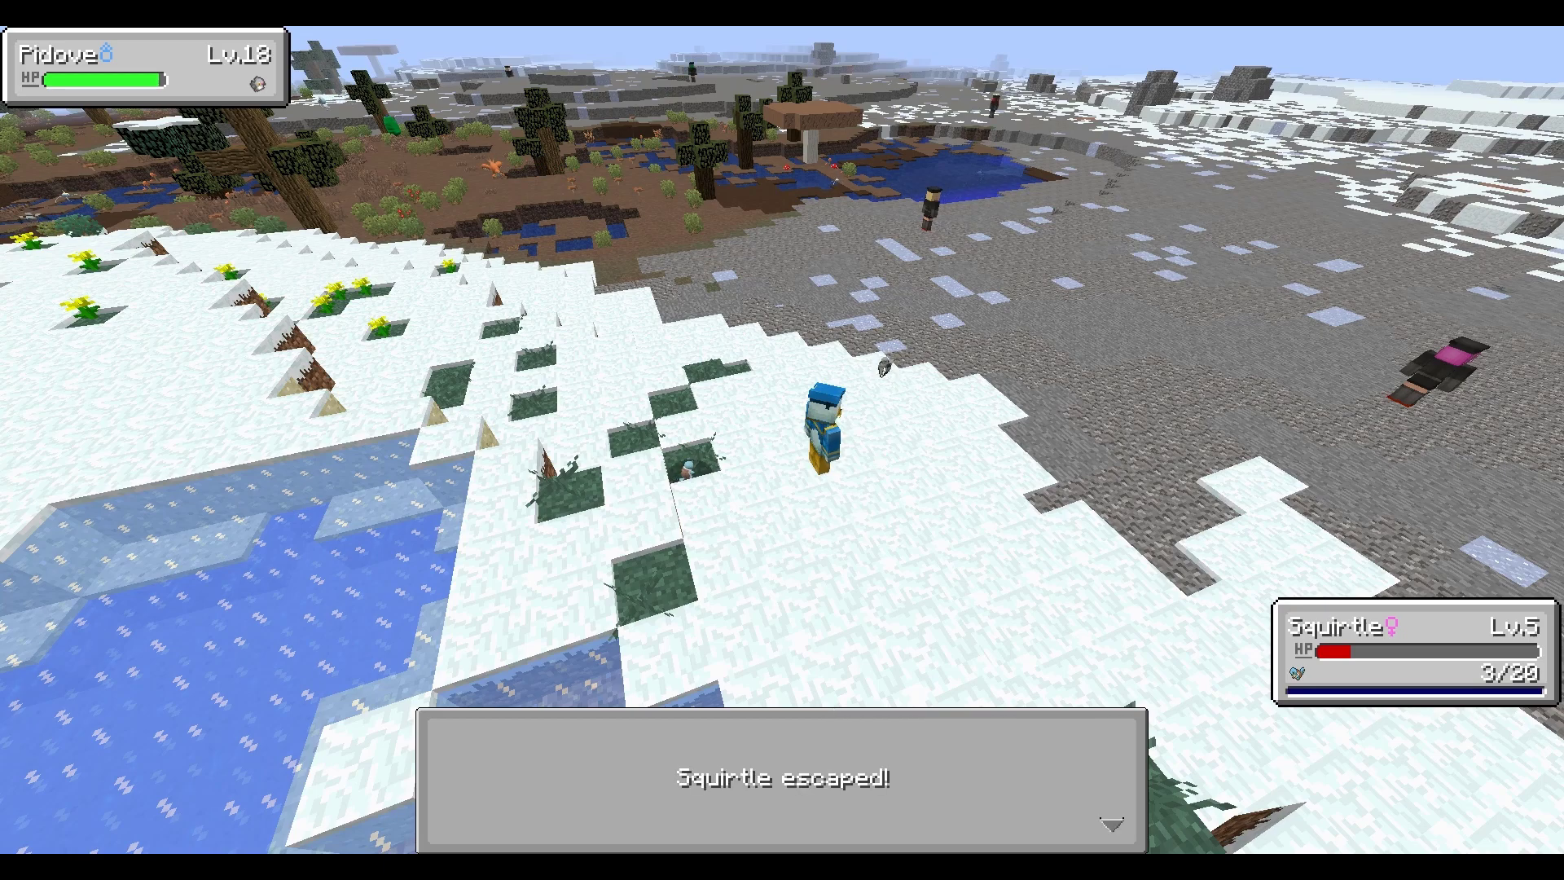